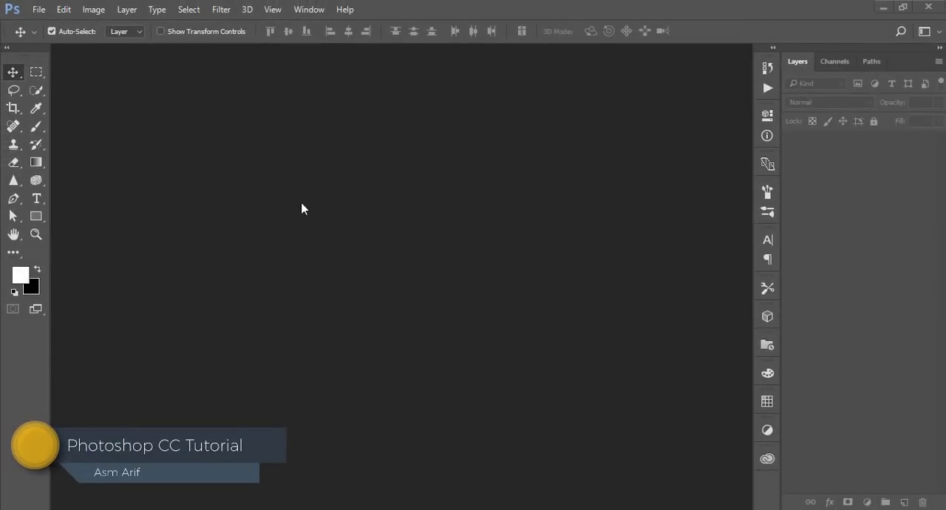
mouse_move(332, 193)
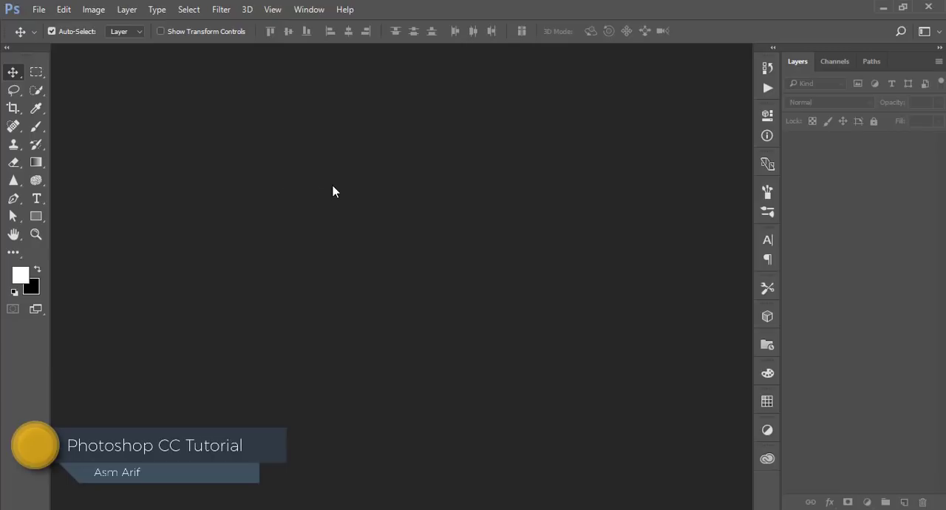
mouse_move(307, 182)
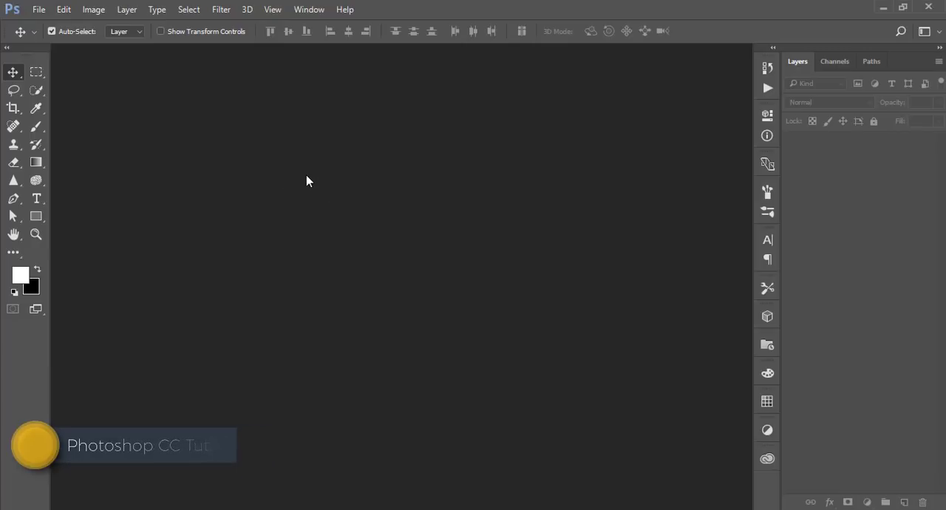
Open the woman-with-camera photo and cut her out to a New Layer with Layer Mask via Select and Mask
left_click(38, 9)
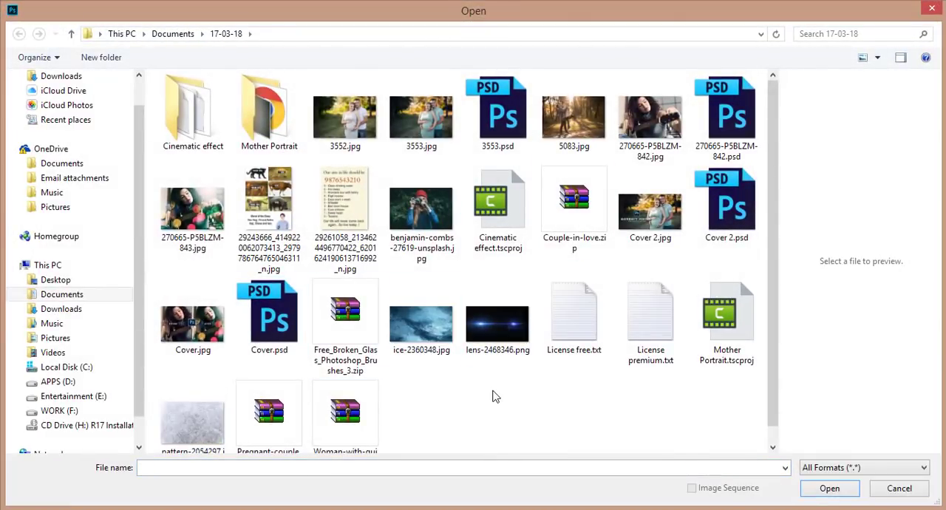
left_click(899, 488)
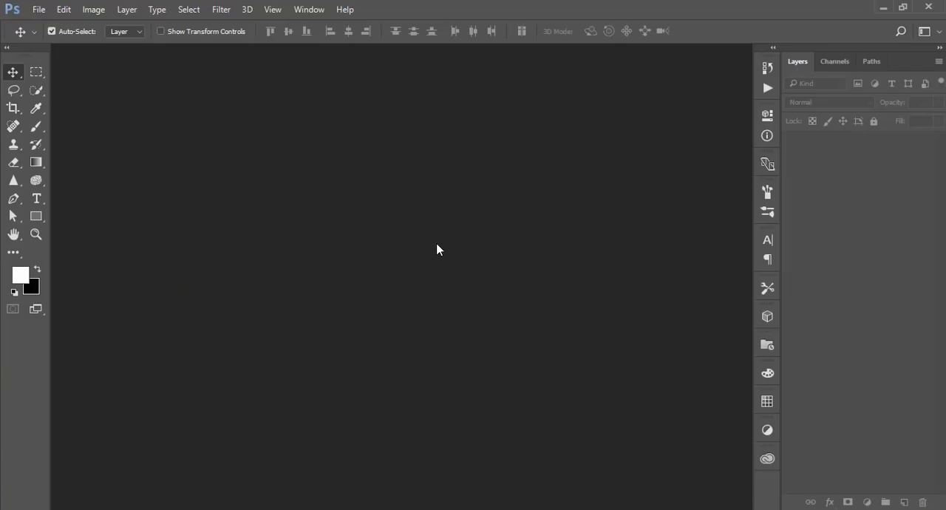
mouse_move(444, 257)
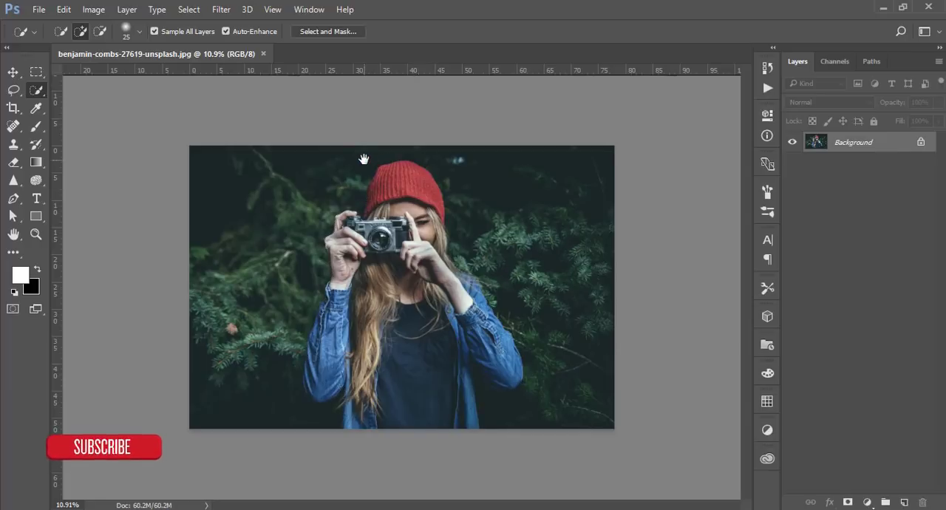
left_click(329, 31)
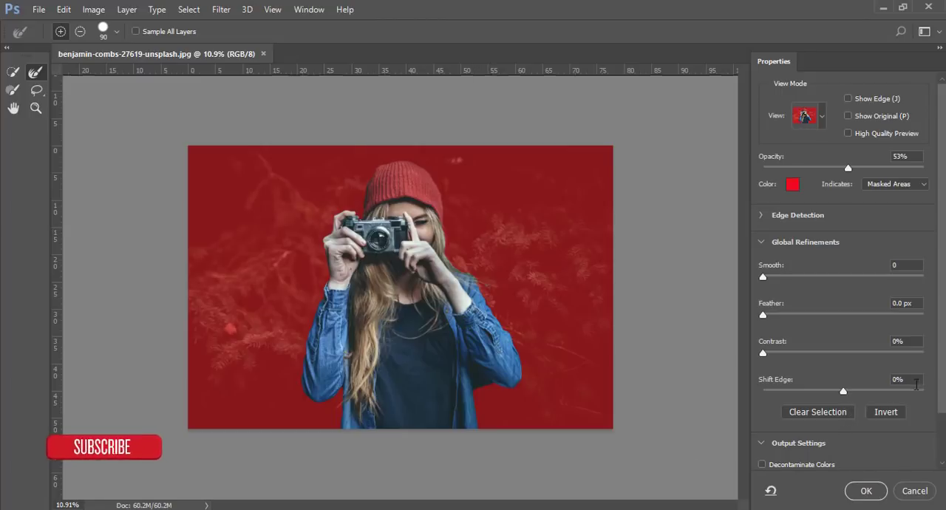
left_click(857, 425)
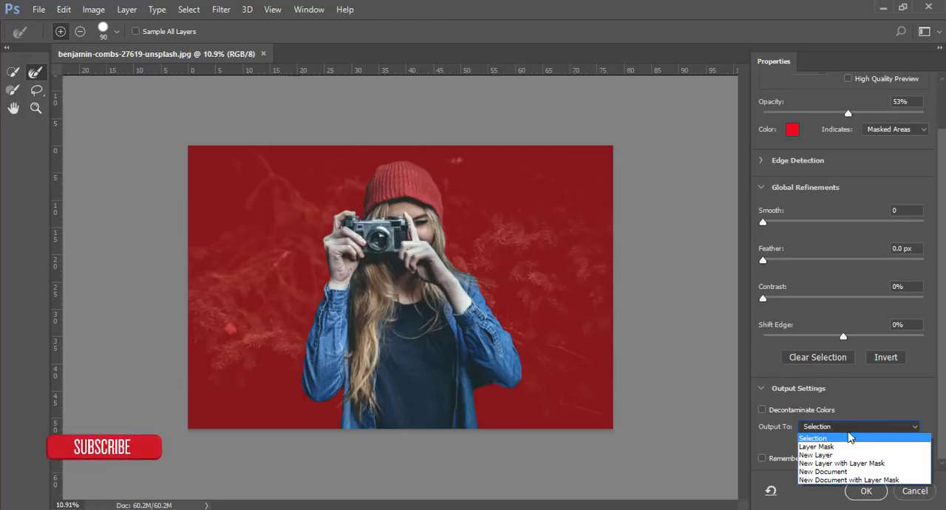
mouse_move(842, 465)
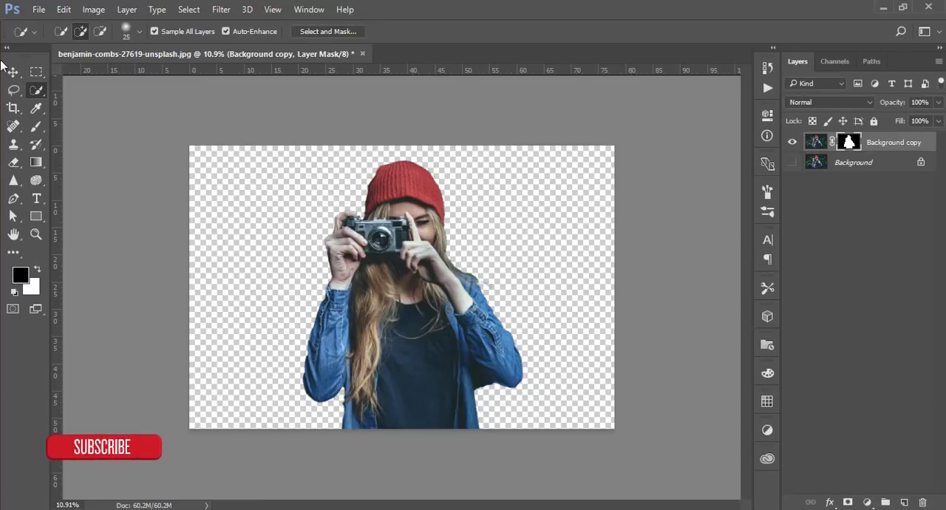
left_click(13, 73)
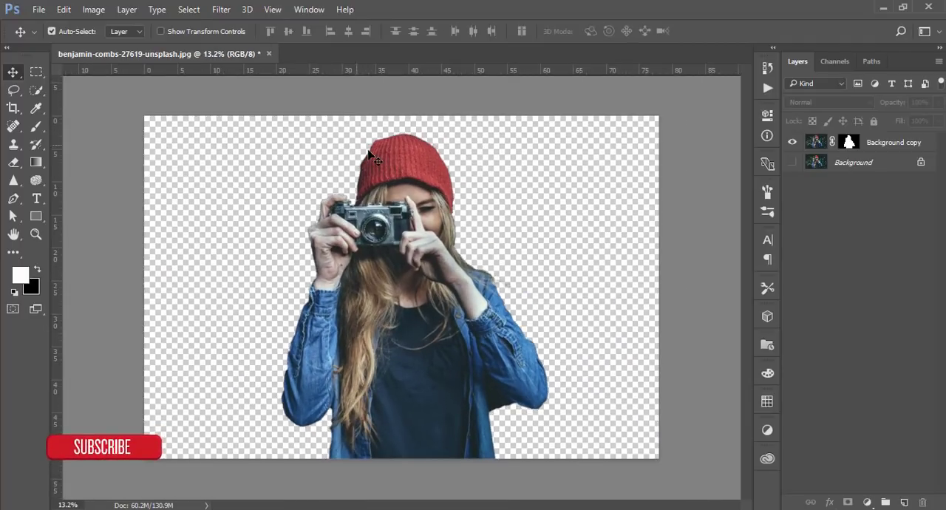
Create a new 2560 × 1440 white document at 300 ppi
left_click(39, 9)
type("3000")
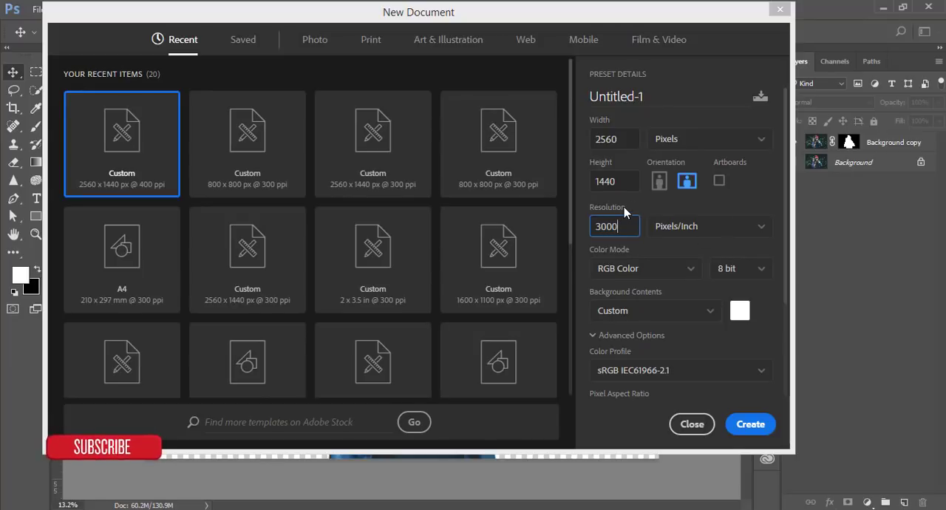
key("Backspace")
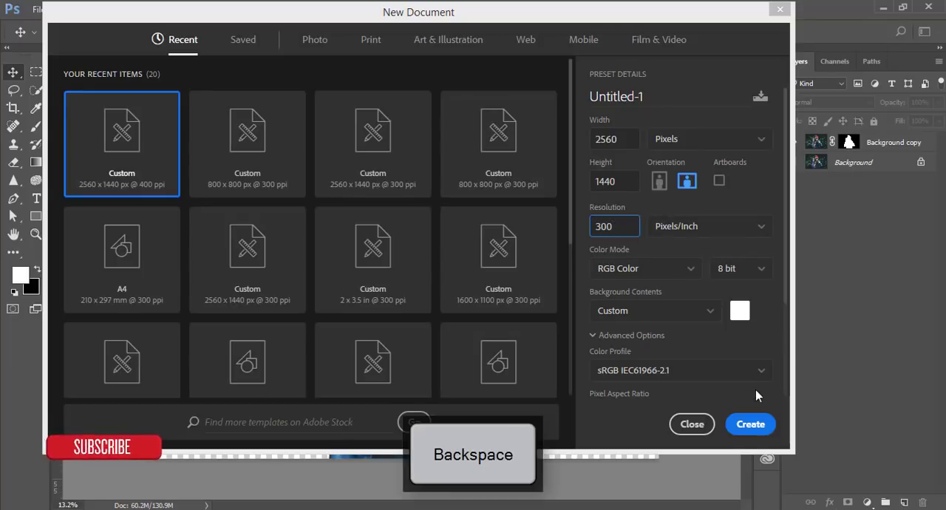
left_click(751, 423)
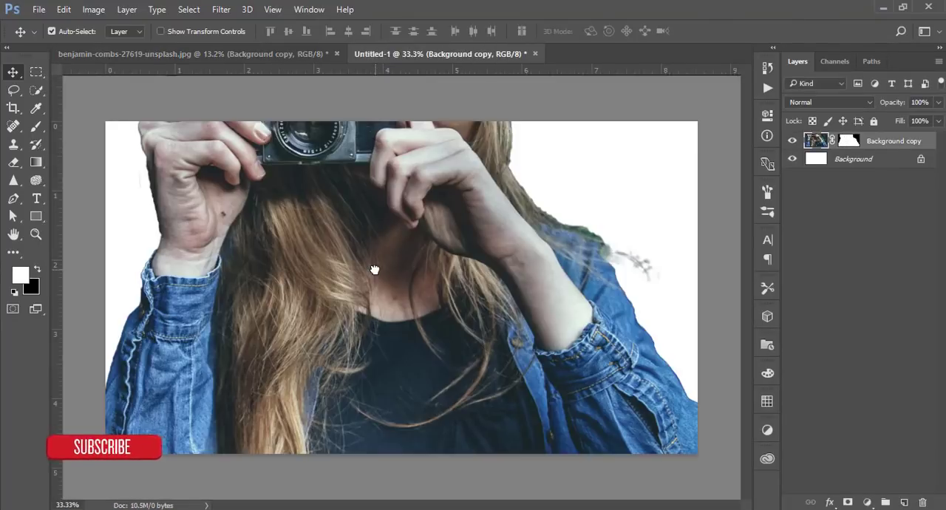
Move the cutout layer into the new document, close the original photo and start Free Transform
left_click(184, 53)
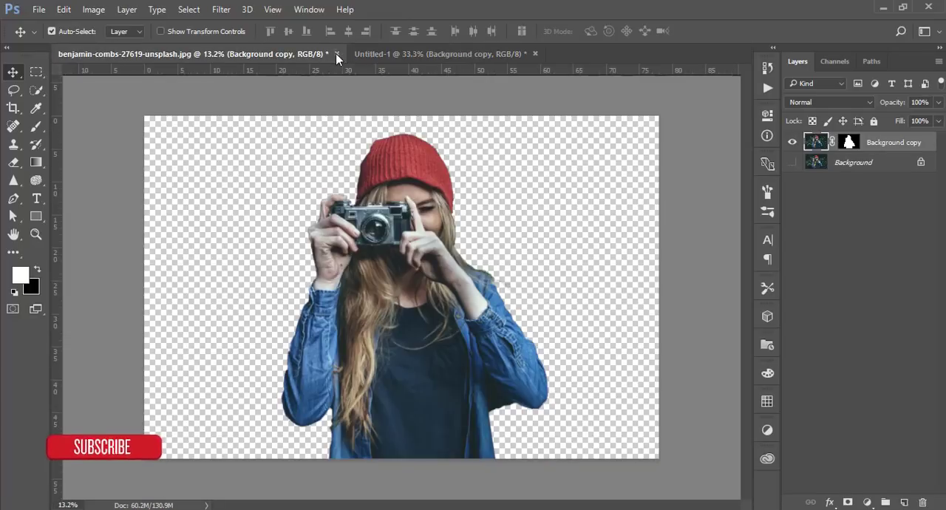
left_click(436, 53)
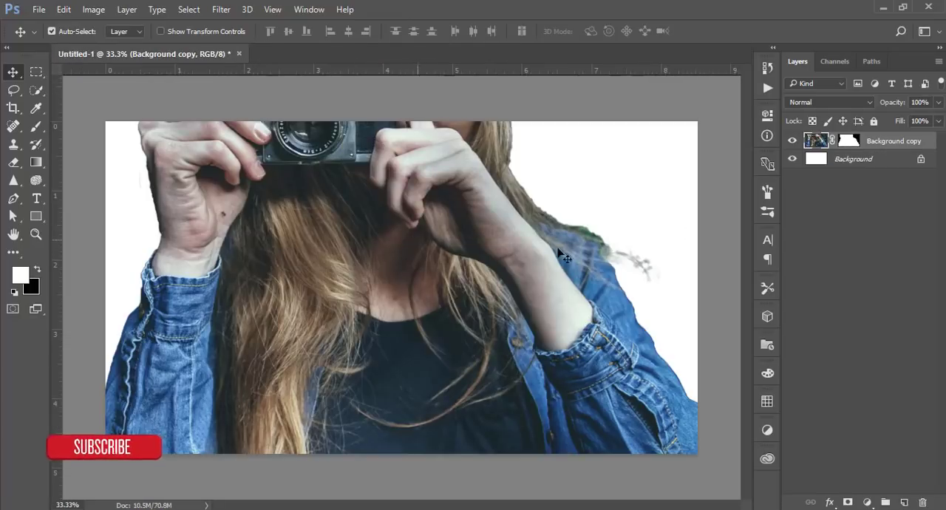
key("ctrl+t")
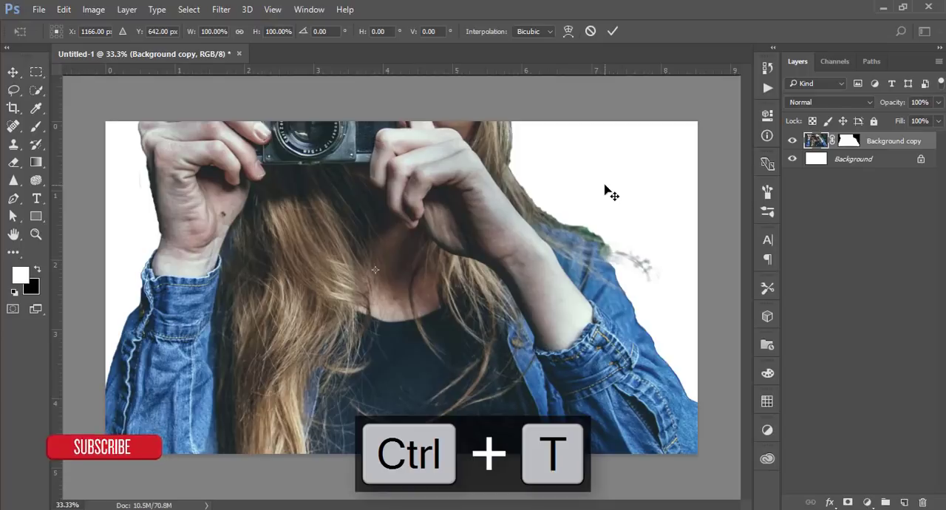
key("ctrl+0")
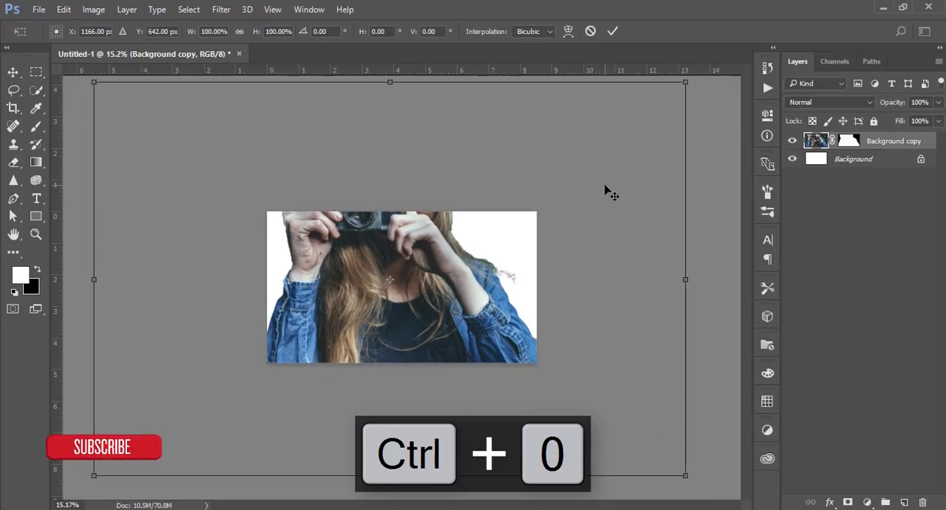
Commit the scaled-down woman and brush leftover background out of her layer mask
key("ctrl+0")
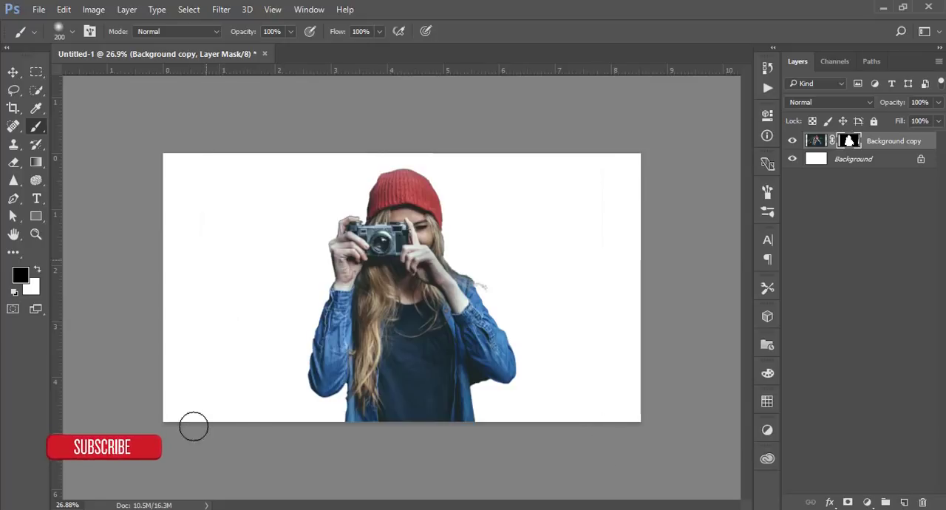
left_click(12, 71)
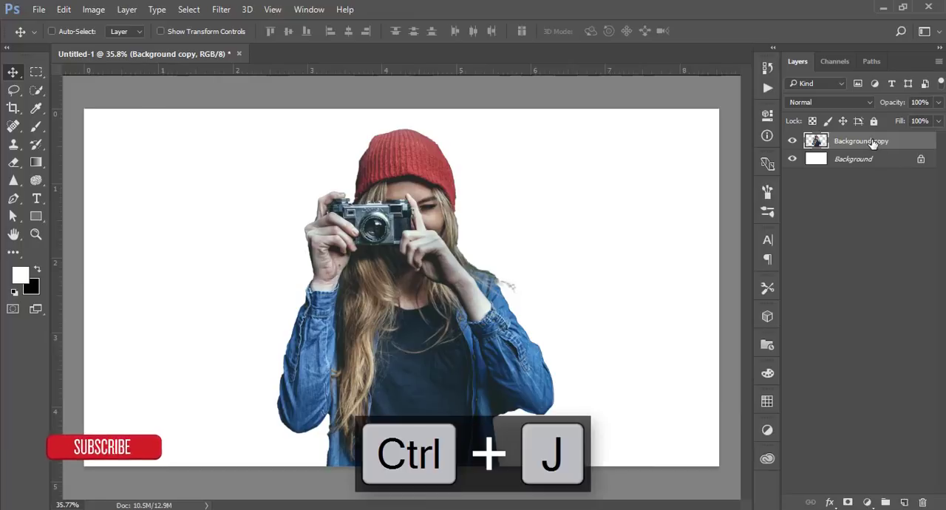
Duplicate the woman layer with Ctrl+J and select the lower Background copy
key("ctrl+j")
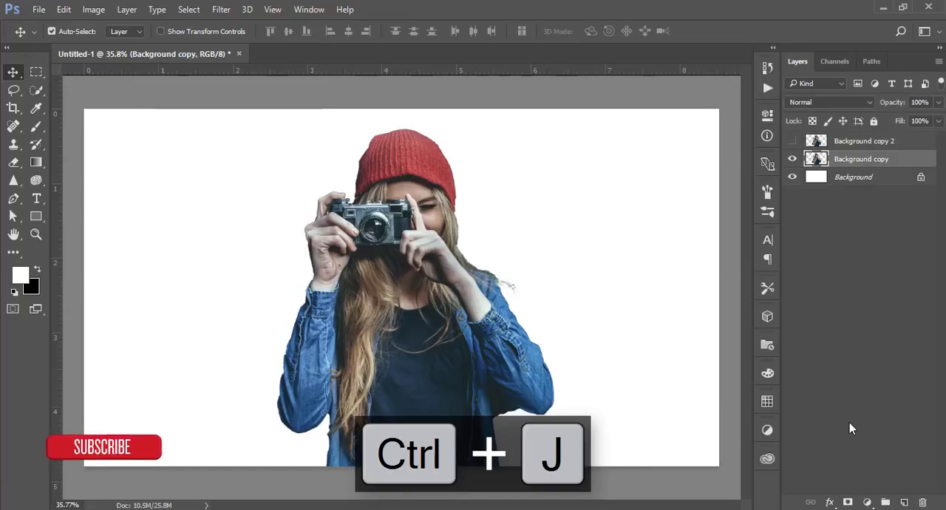
key("ctrl+j")
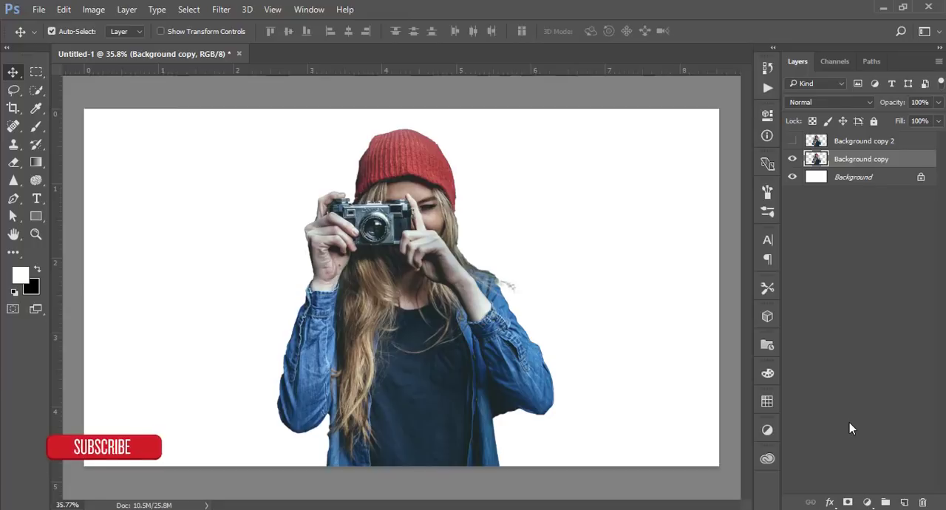
mouse_move(849, 160)
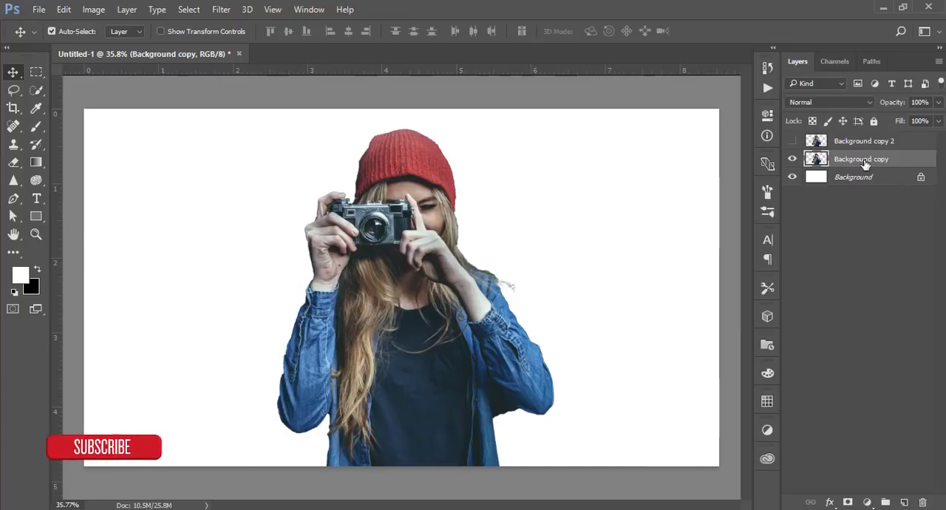
left_click(221, 9)
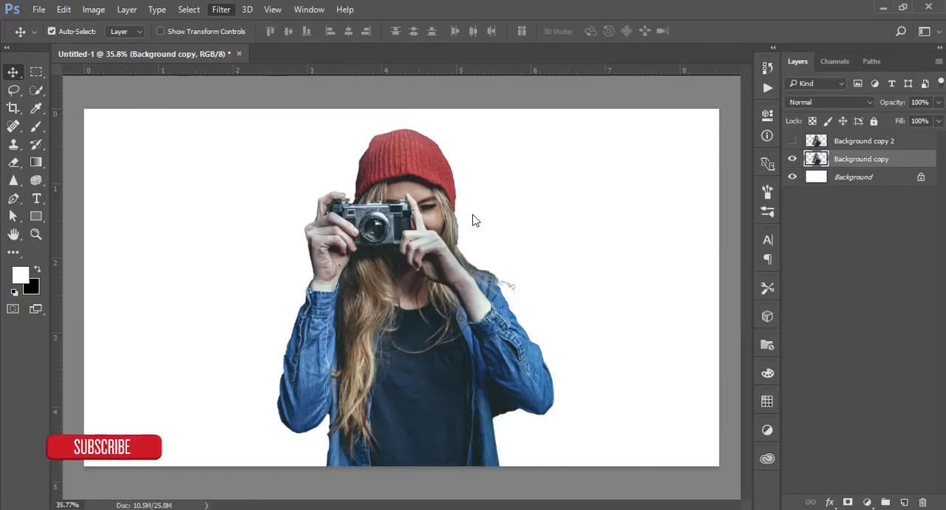
Start Liquify with Forward Warp size 700, smearing the head and undoing the trial strokes
left_click(222, 9)
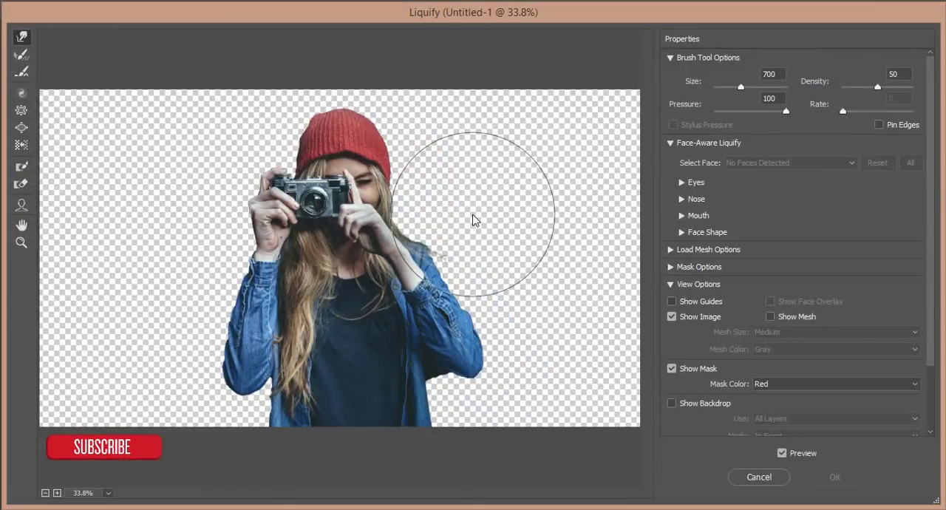
mouse_move(20, 37)
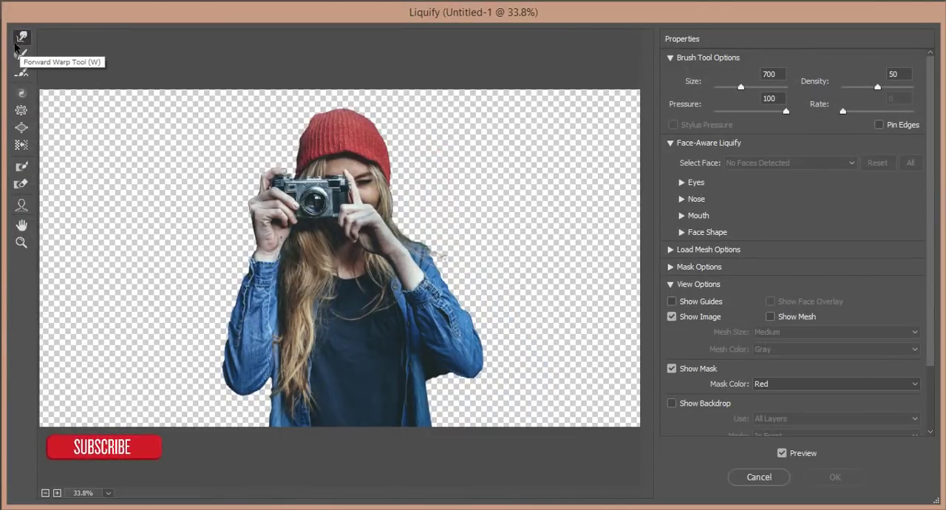
mouse_move(417, 144)
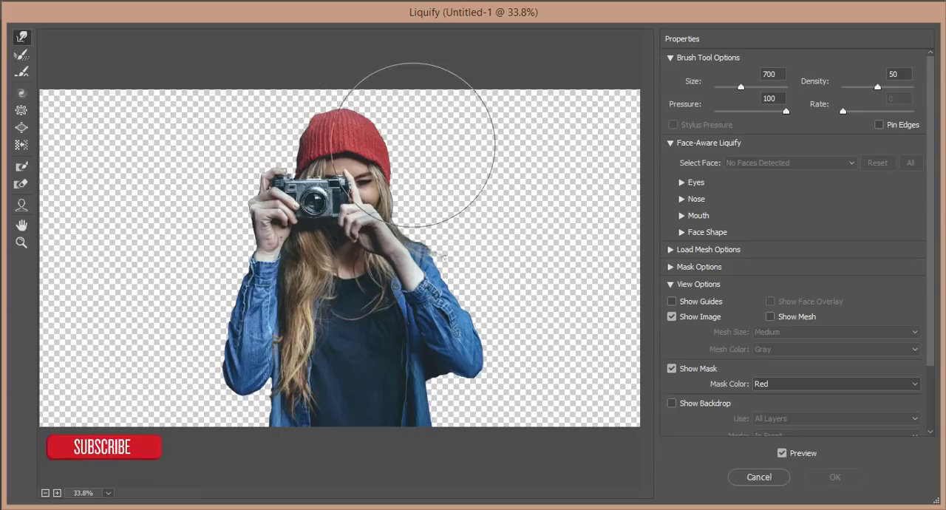
left_click_drag(414, 143, 562, 140)
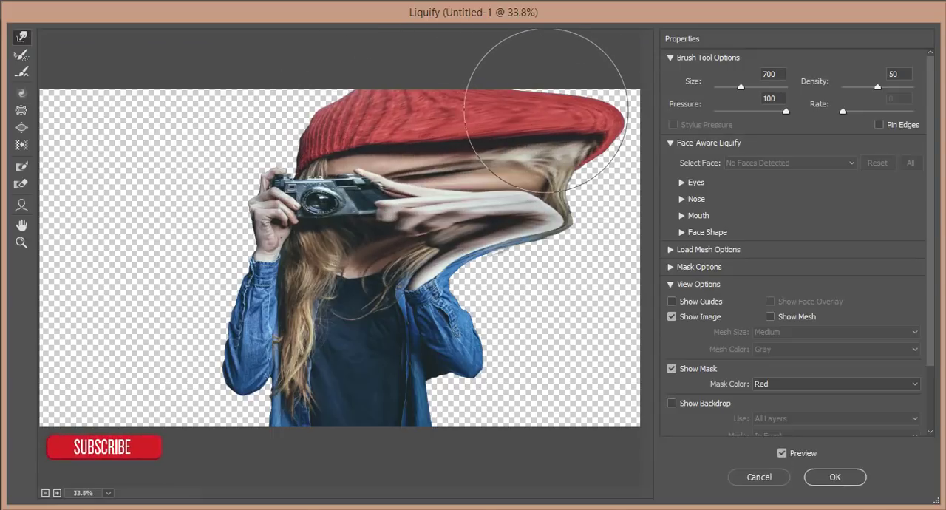
key("ctrl+alt+z")
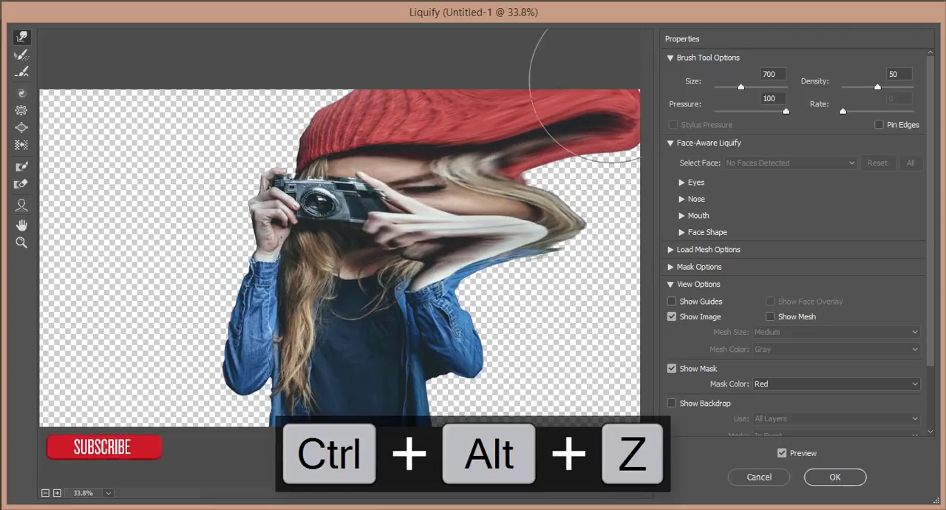
key("ctrl+alt+z")
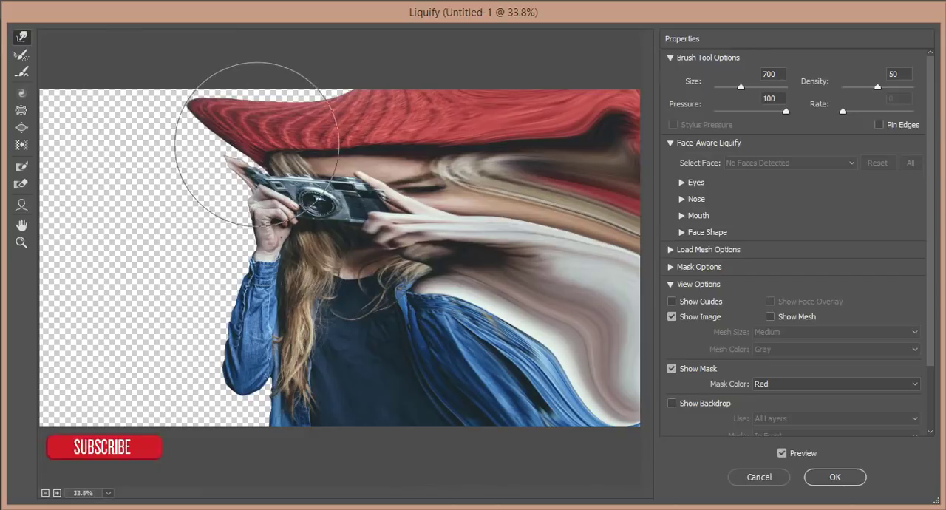
Stretch the red hat and camera into long sideways smears across the canvas and apply Liquify
left_click_drag(264, 148, 165, 160)
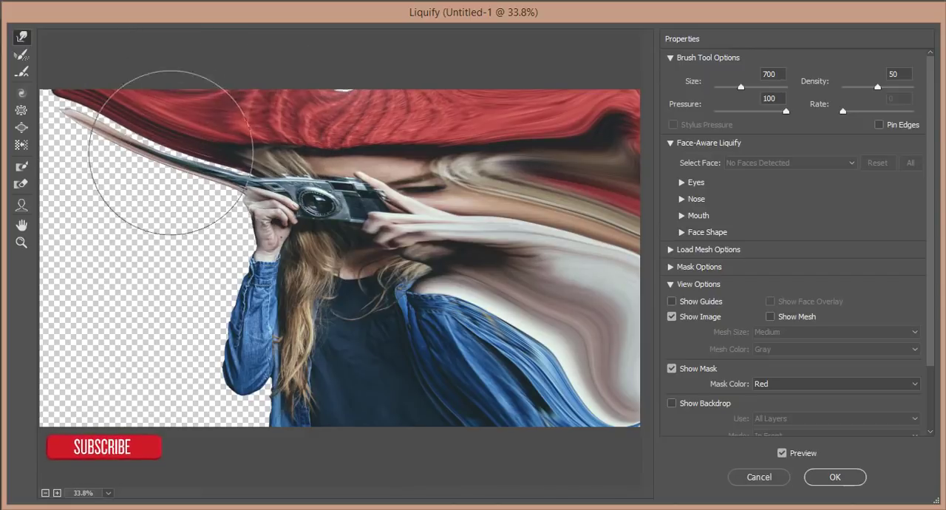
left_click_drag(171, 156, 195, 296)
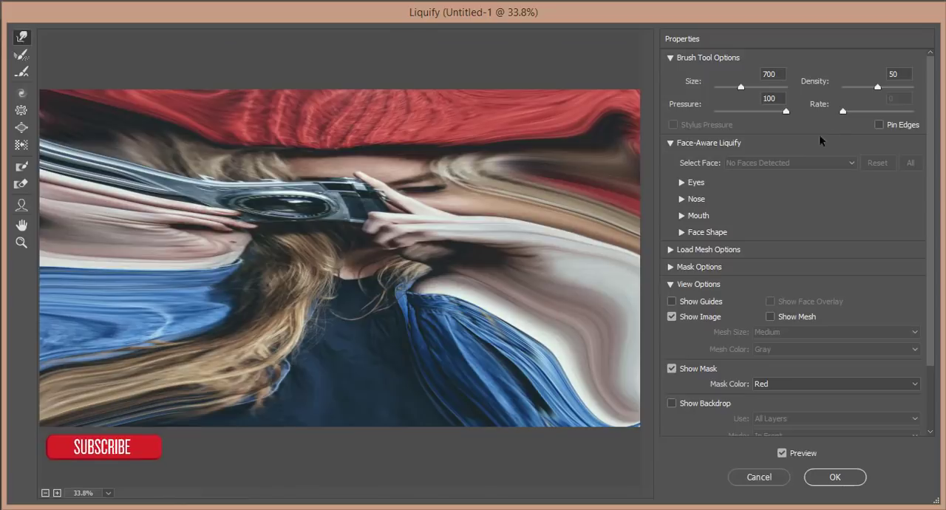
left_click(834, 476)
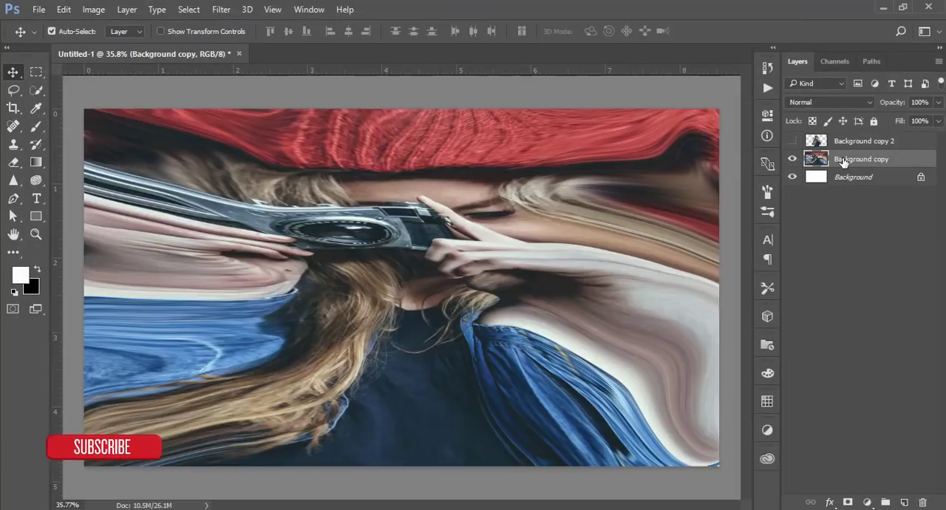
Add a layer mask to the stretched copy and invert it to black to hide the layer
left_click(848, 503)
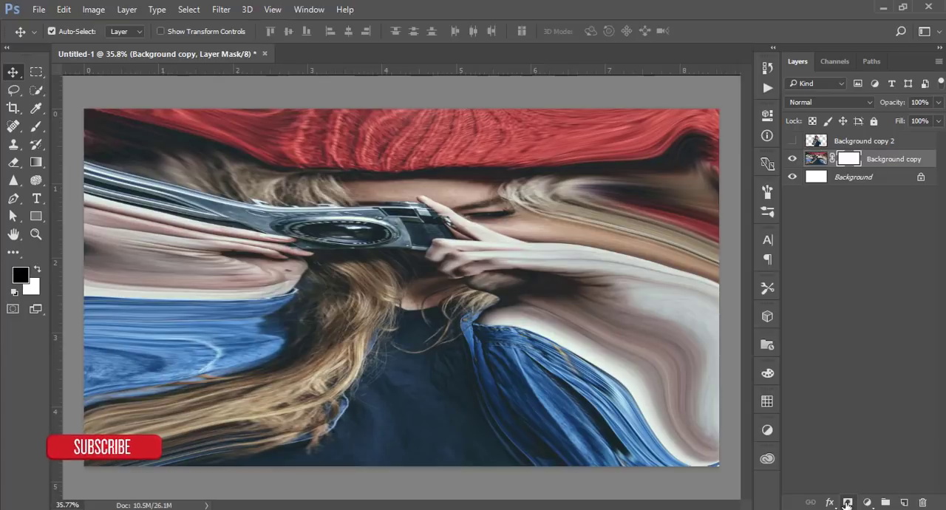
key("ctrl+i")
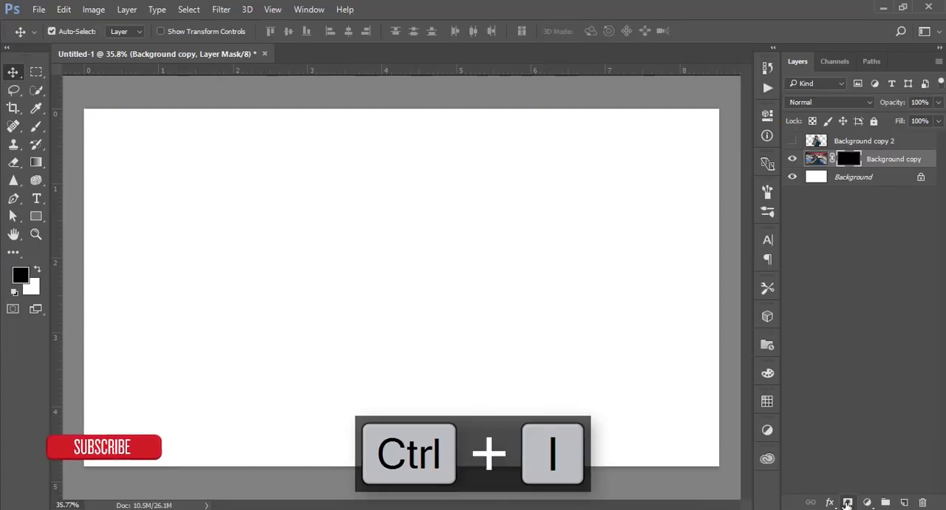
key("ctrl+i")
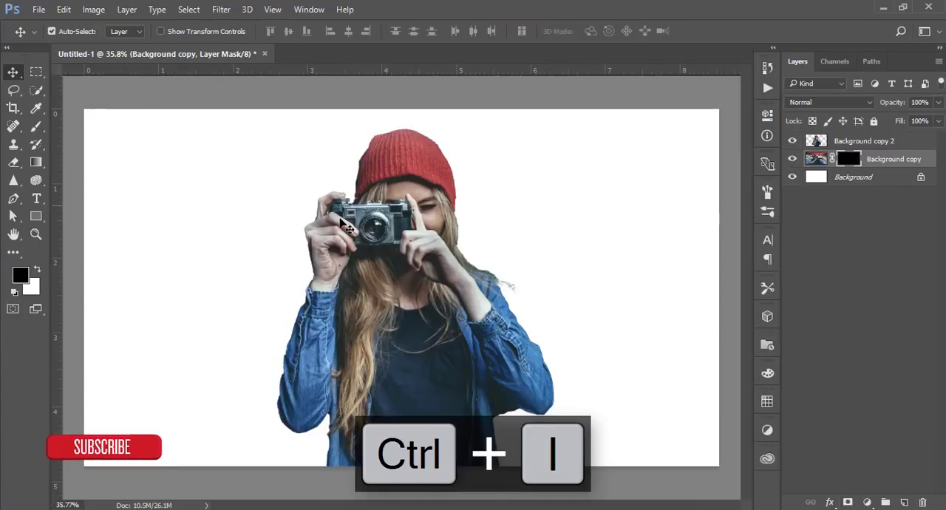
key("ctrl+i")
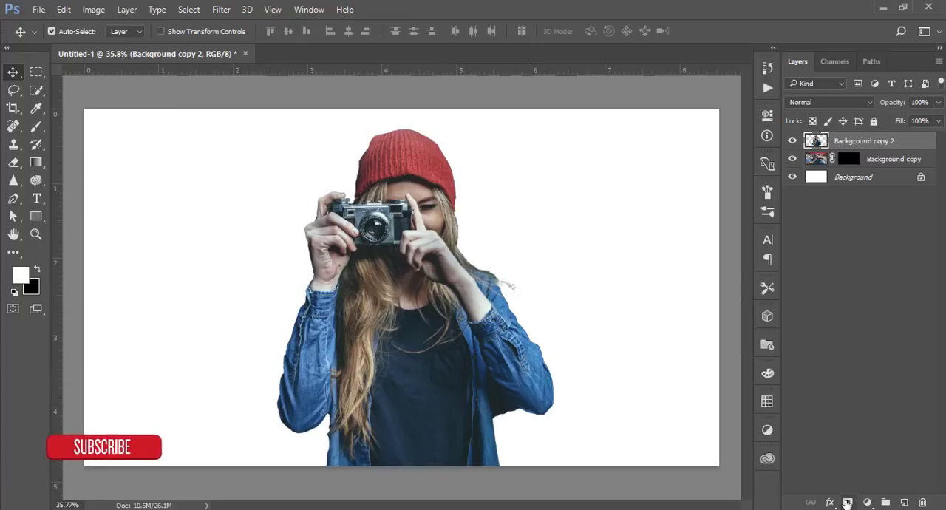
Add a white layer mask to the woman's top copy and ready the Brush tool
left_click(849, 503)
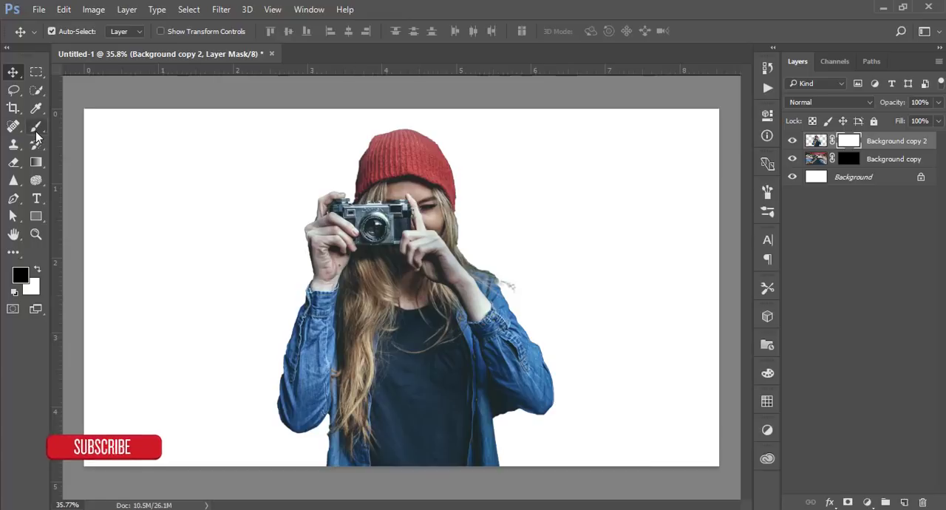
left_click(14, 126)
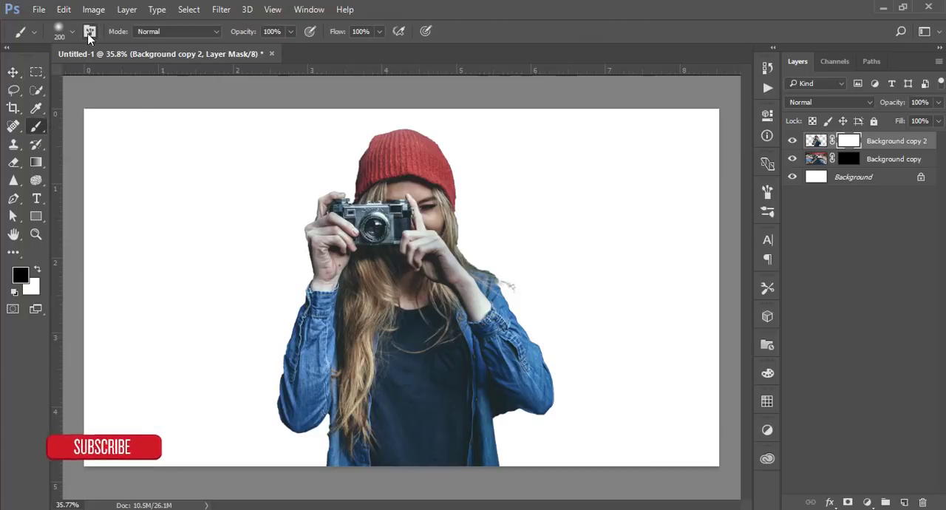
mouse_move(605, 362)
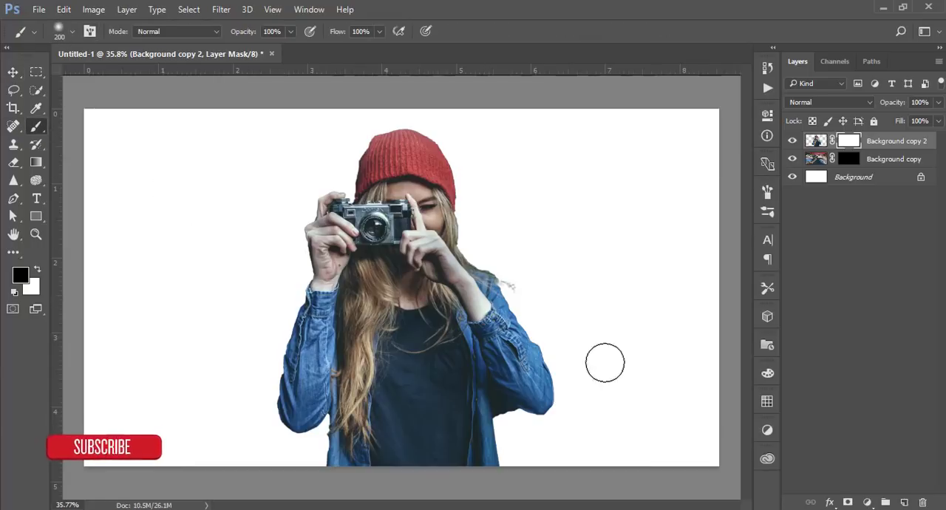
mouse_move(575, 361)
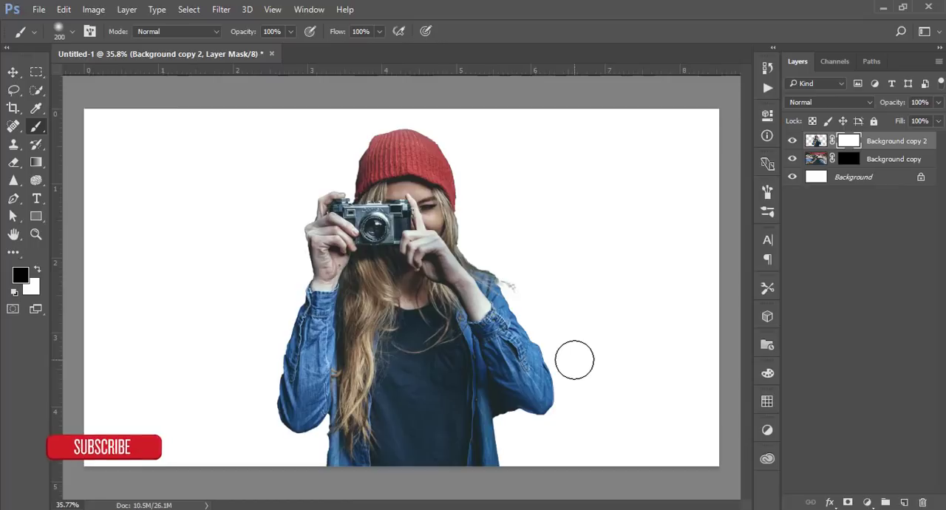
key("Win+E")
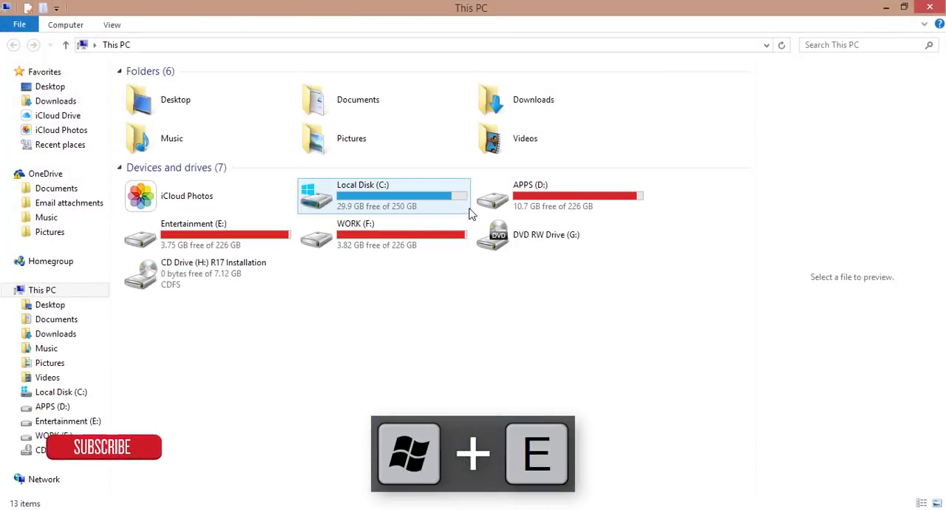
Extract the Free_Broken_Glass brushes zip in Documents > 17-03-18 and open the extracted folder
double_click(358, 99)
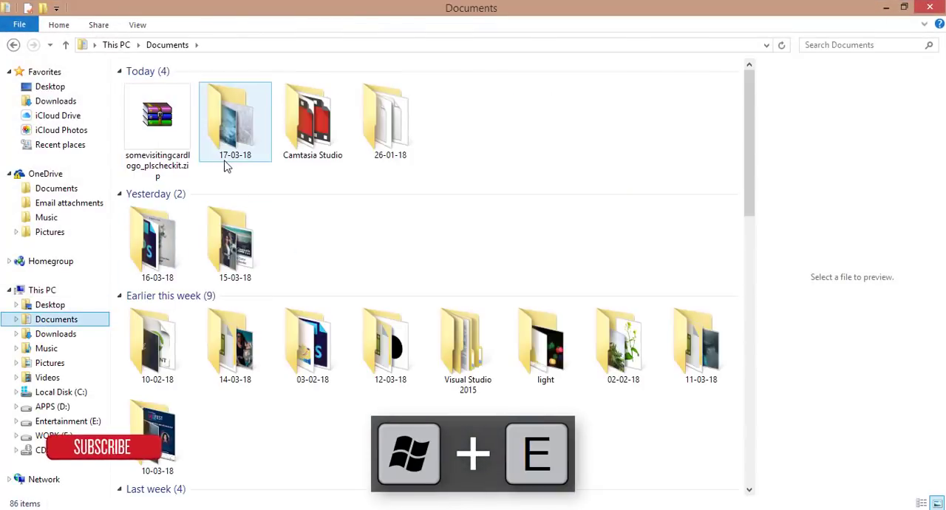
double_click(236, 118)
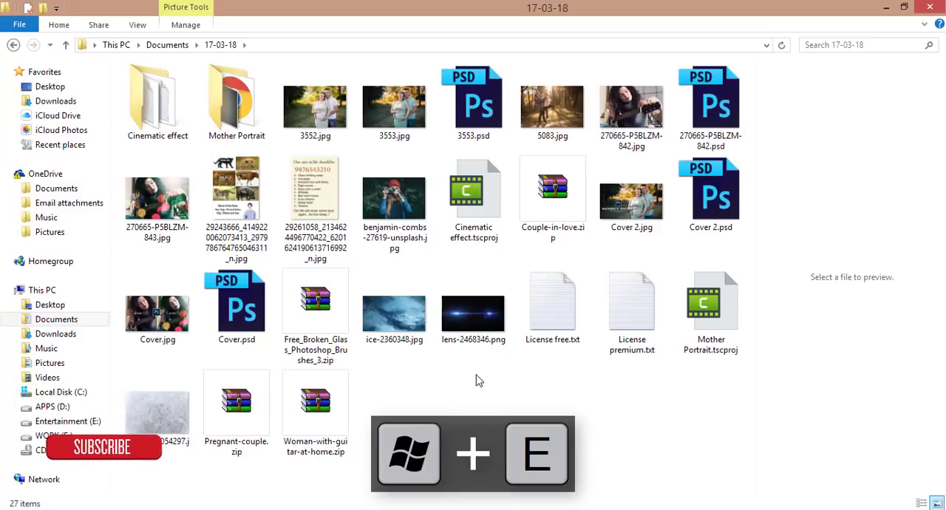
left_click(317, 303)
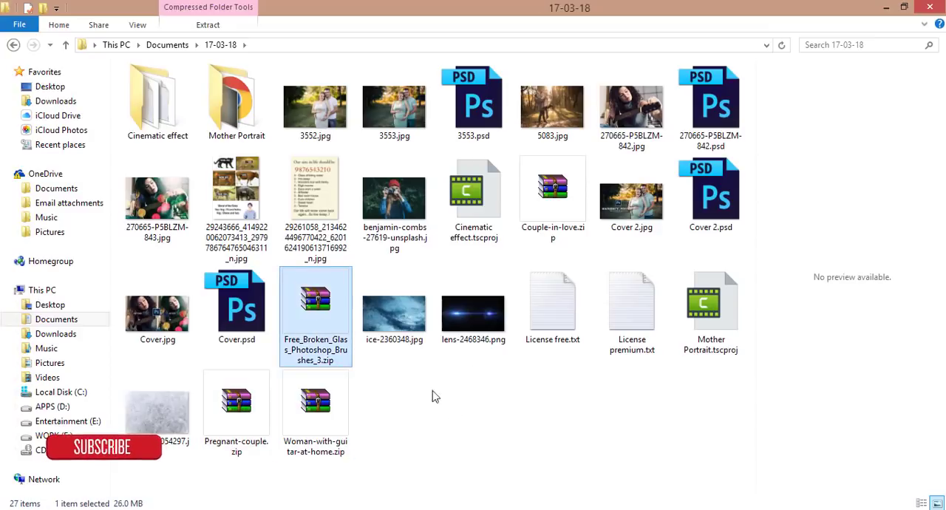
right_click(317, 316)
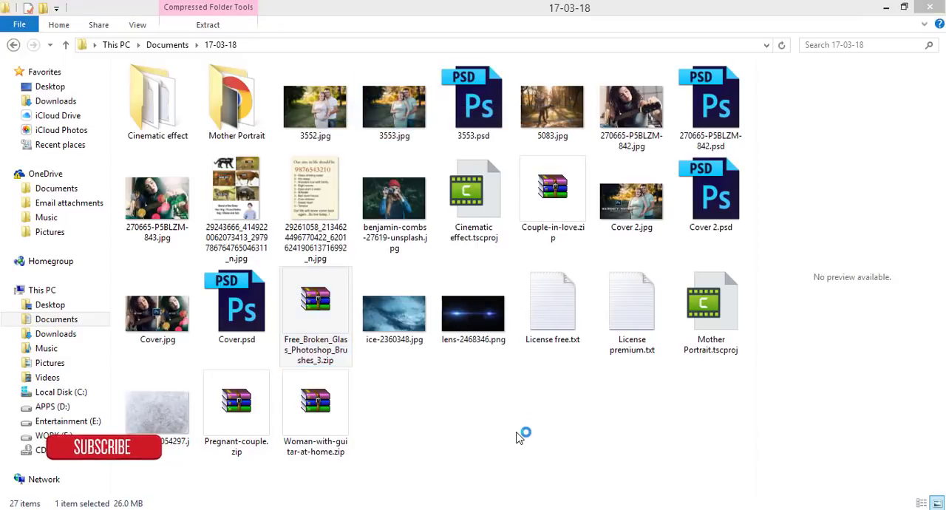
double_click(316, 303)
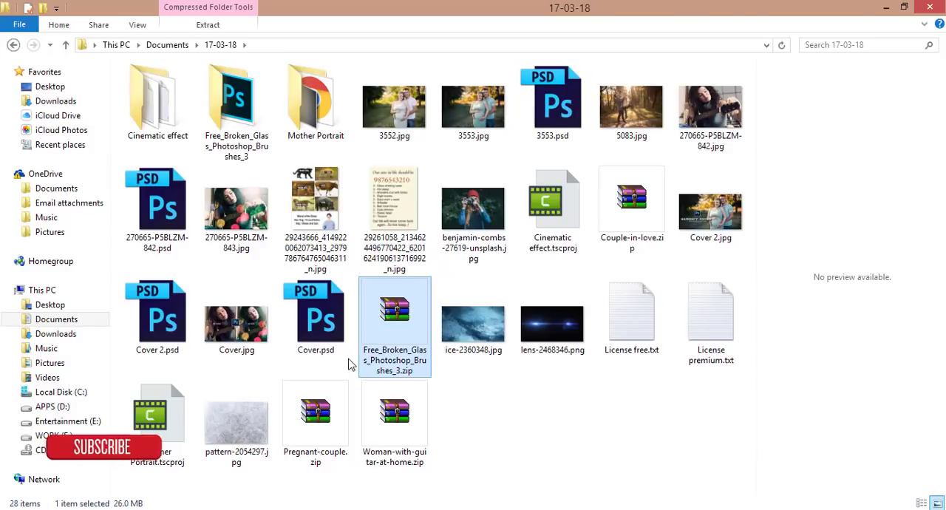
double_click(393, 314)
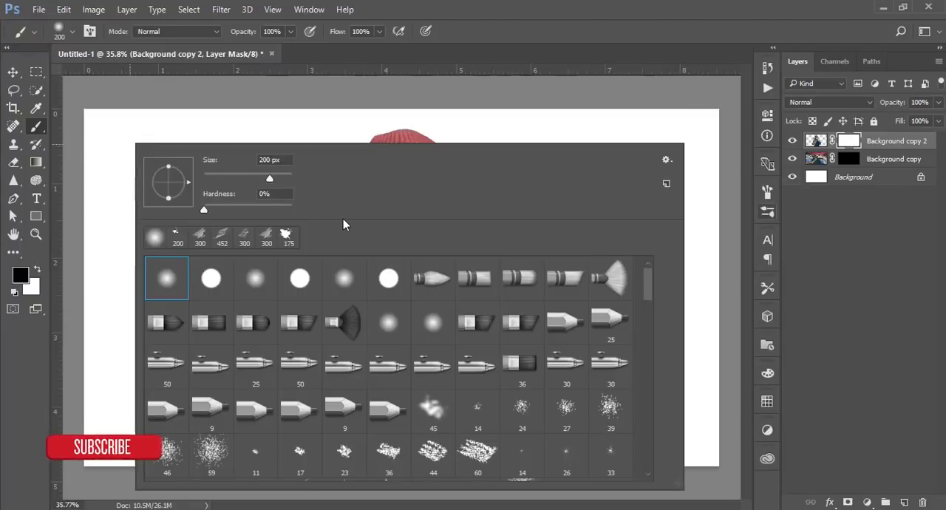
Pick a broken glass particle brush and paint the masks, undoing unwanted strokes
scroll("down", 3)
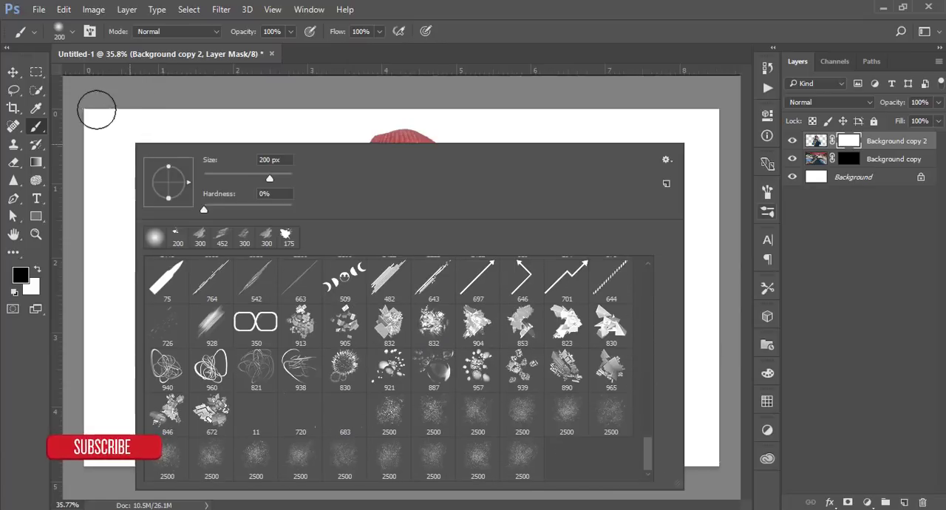
mouse_move(435, 420)
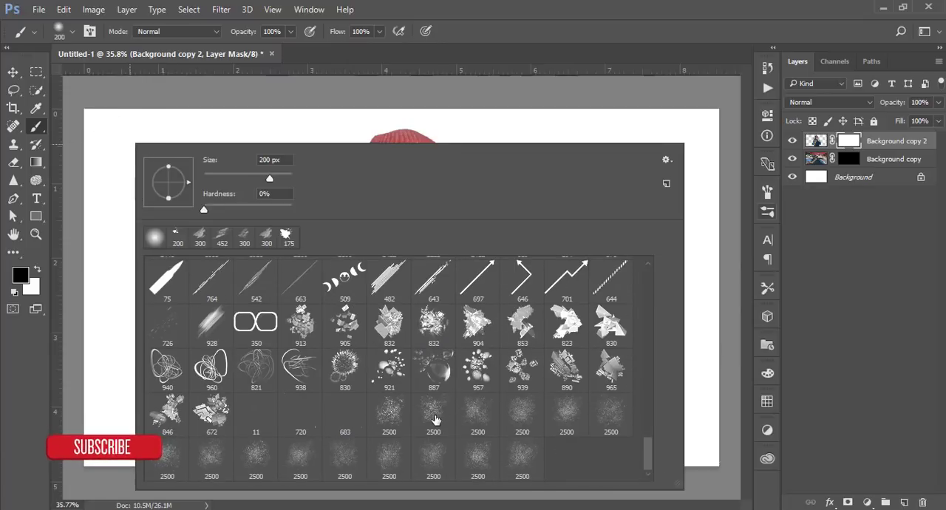
left_click(434, 414)
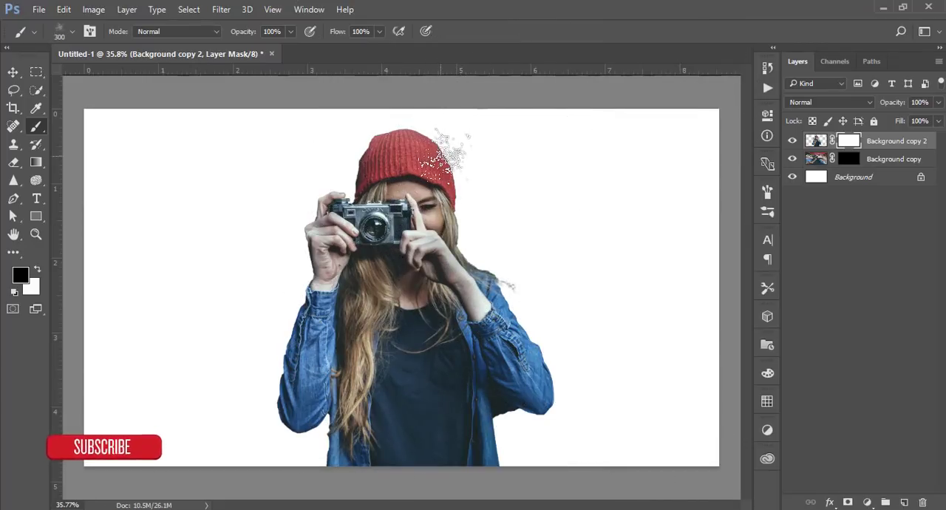
key("ctrl+alt+z")
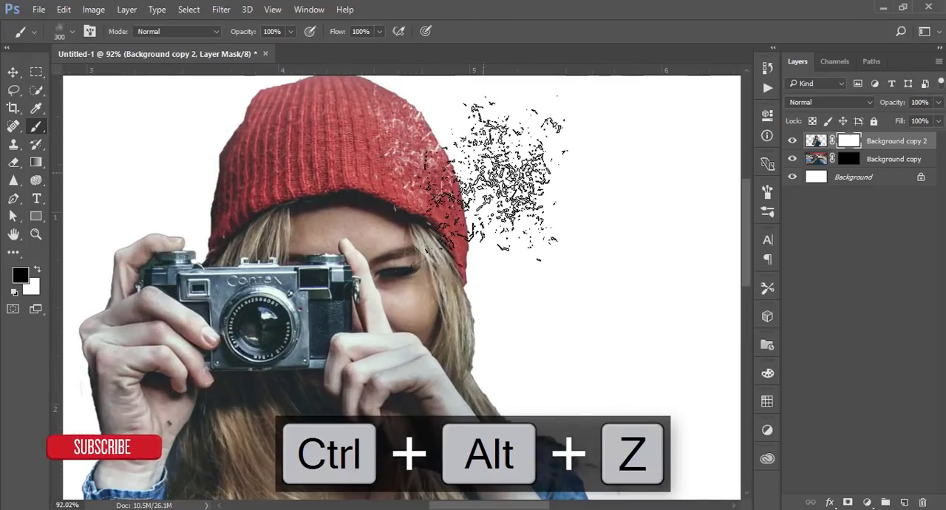
key("ctrl+alt+z")
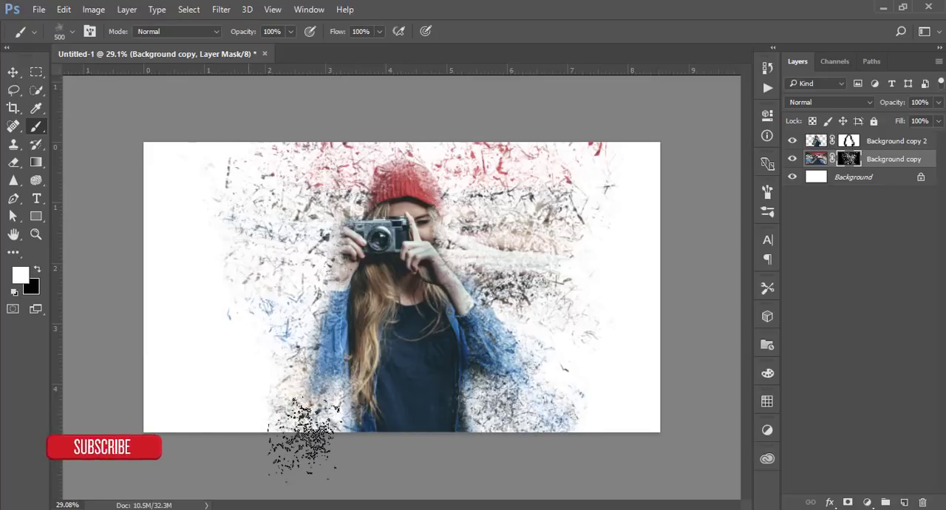
Stamp extra particle bursts along the hat and left edges, then hide the stretched colour layer
left_click_drag(304, 444, 303, 230)
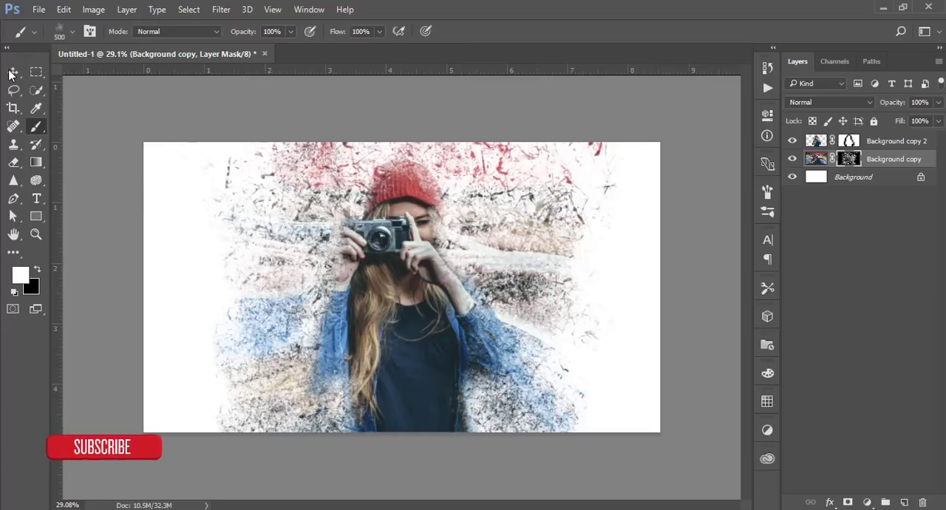
left_click(12, 71)
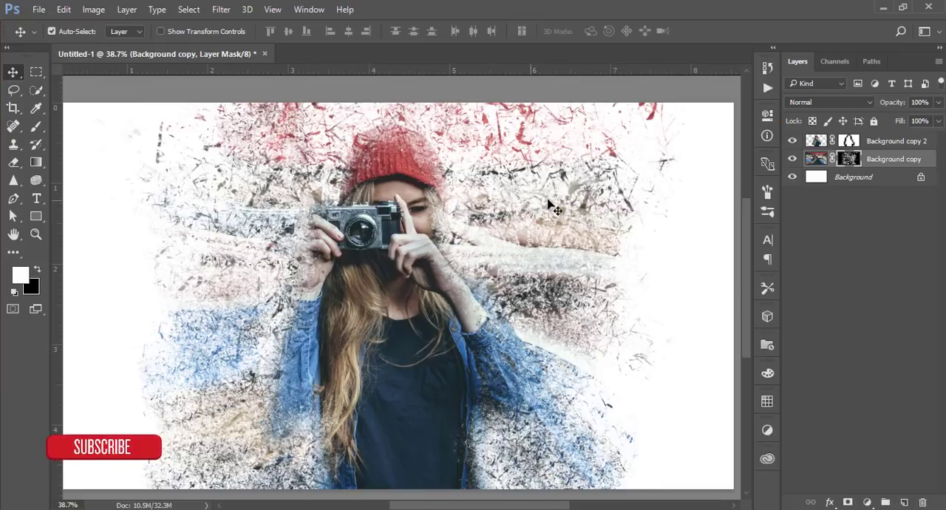
mouse_move(358, 244)
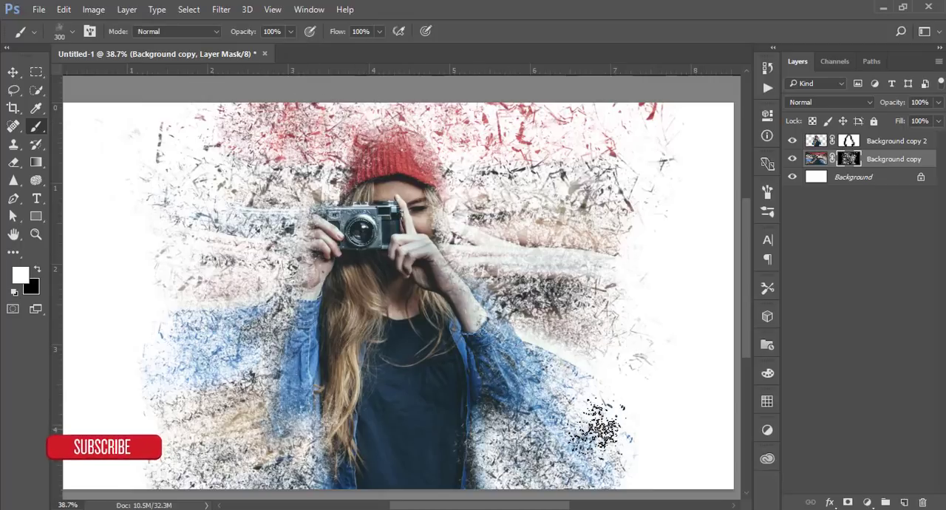
scroll("down", 3)
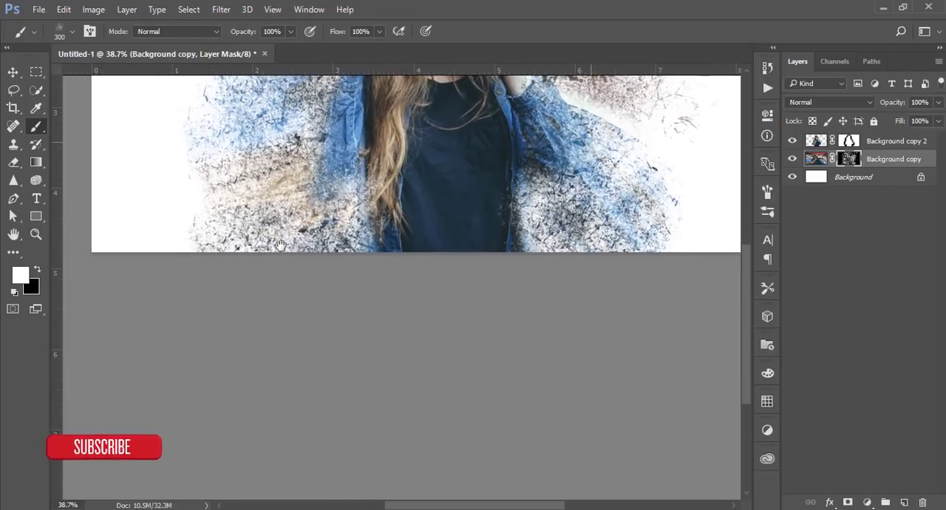
scroll("up", 3)
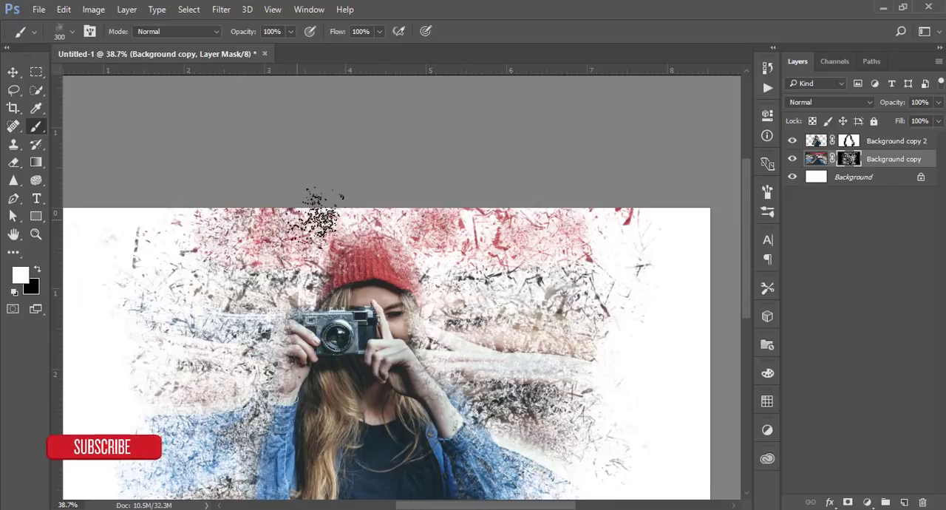
left_click_drag(318, 214, 284, 296)
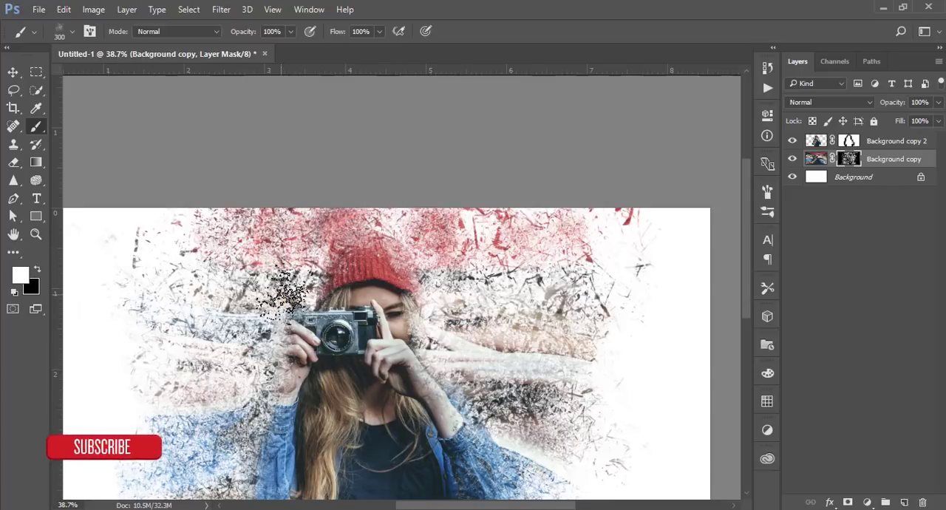
left_click_drag(288, 296, 214, 392)
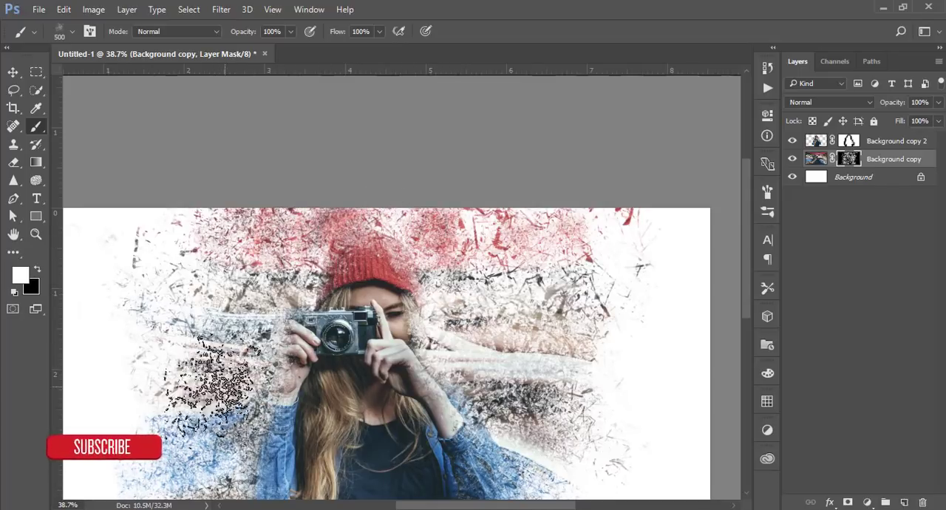
left_click(817, 158)
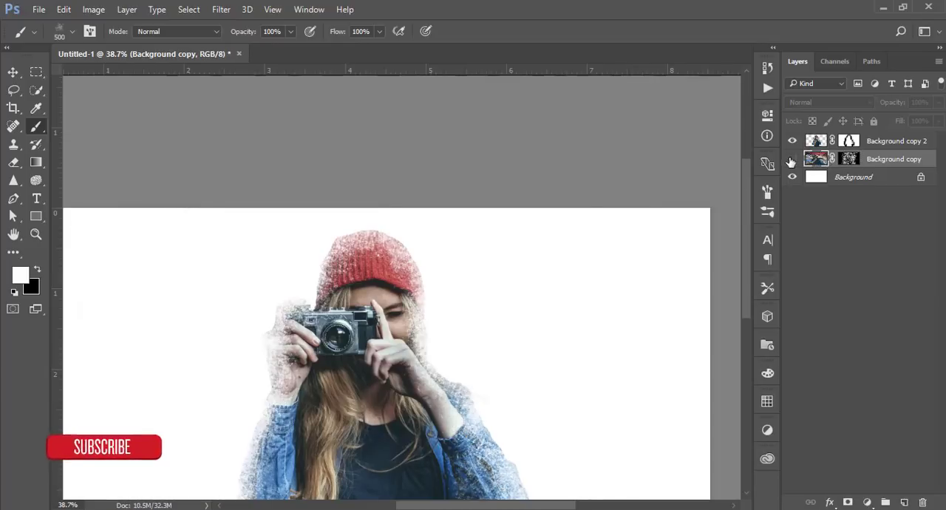
Show the stretched colour layer again and smudge its colours into softer blended streaks
left_click(792, 158)
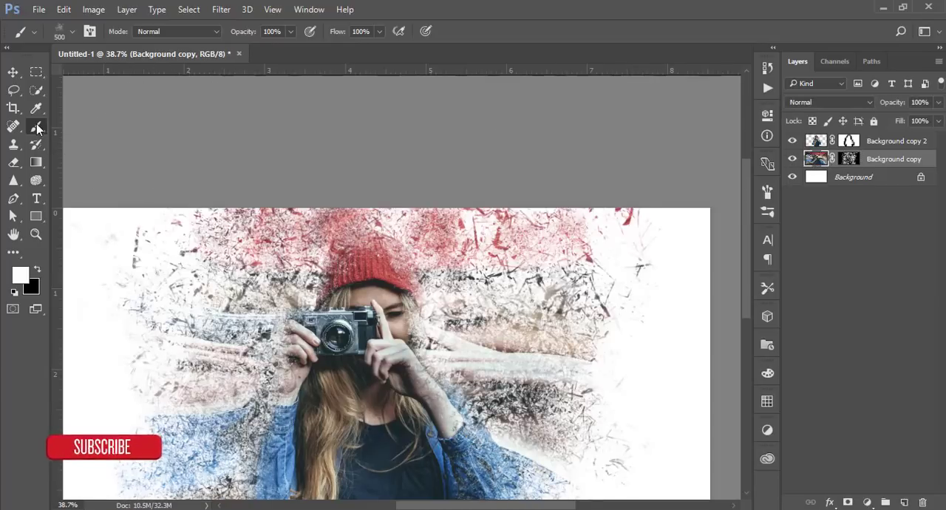
left_click(35, 125)
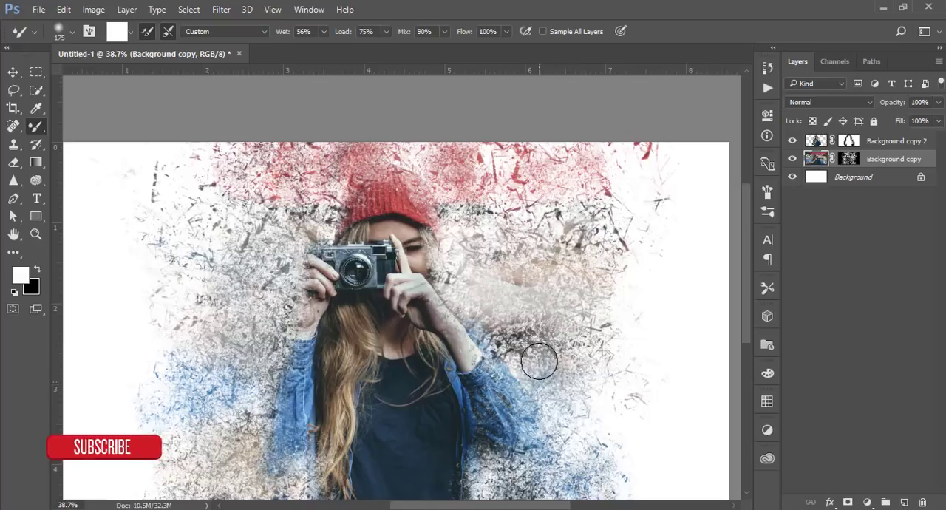
scroll("down", 3)
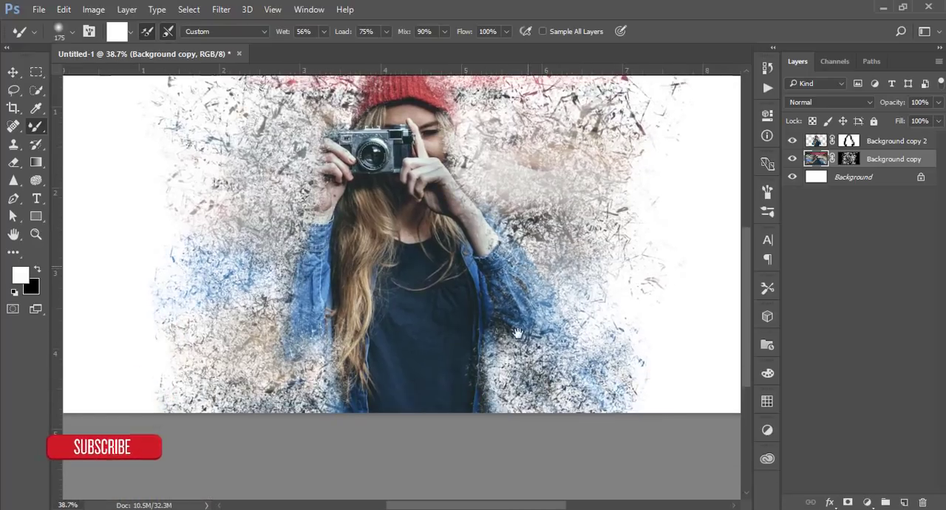
mouse_move(597, 310)
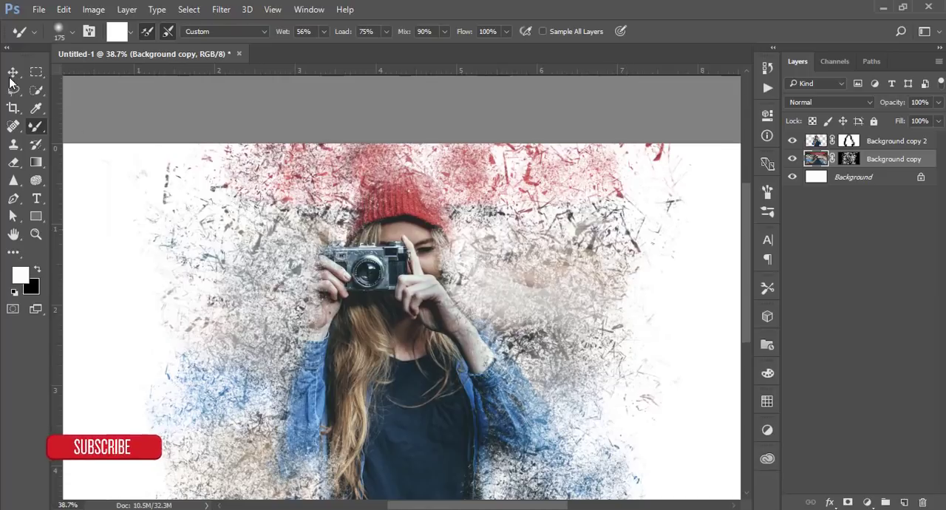
left_click(13, 71)
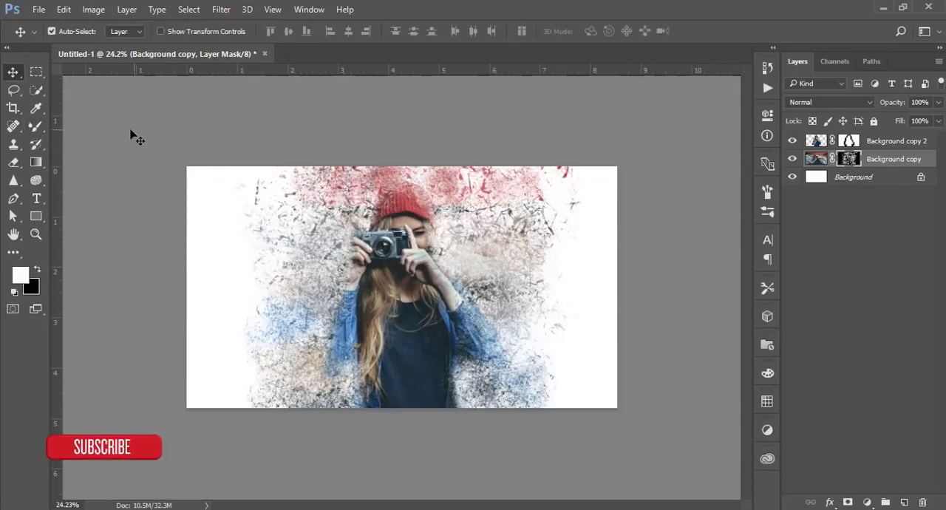
Paint more scattered particles into the mask and begin placing ice-2360348.jpg
left_click(35, 126)
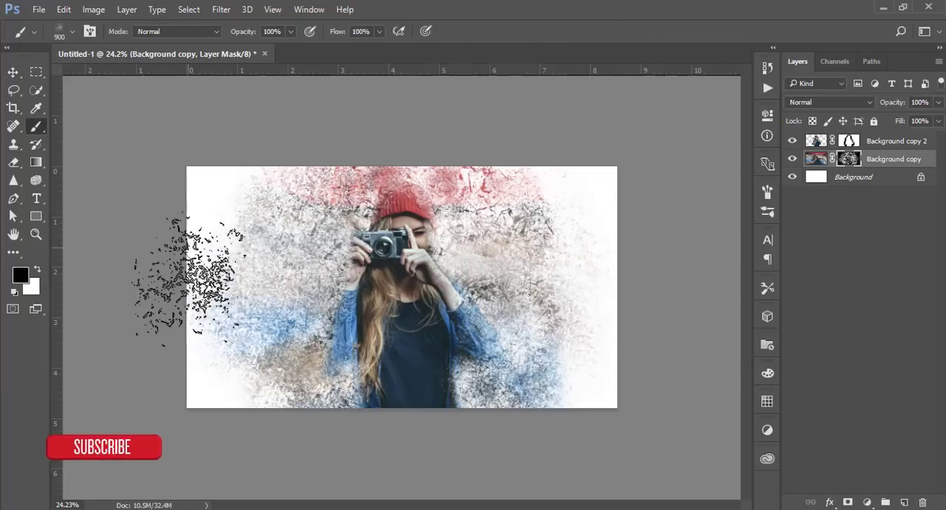
left_click_drag(185, 281, 680, 370)
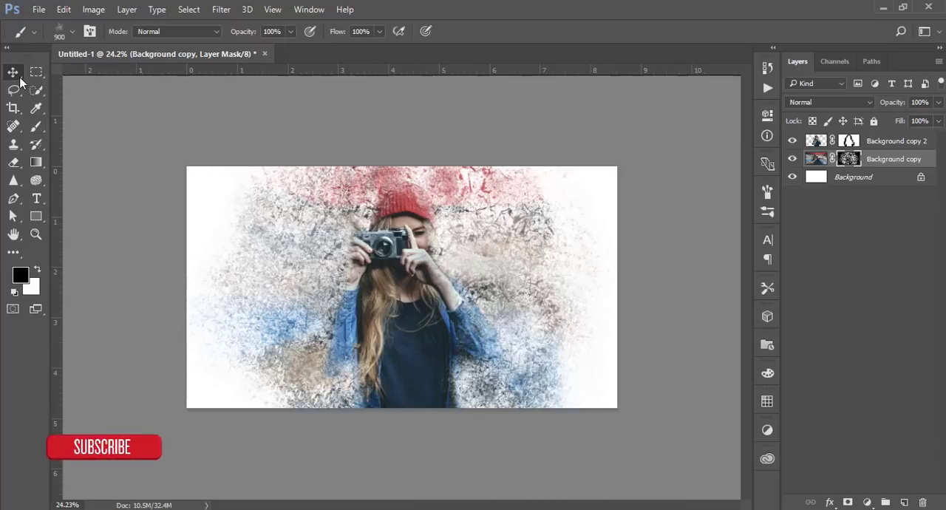
left_click(12, 71)
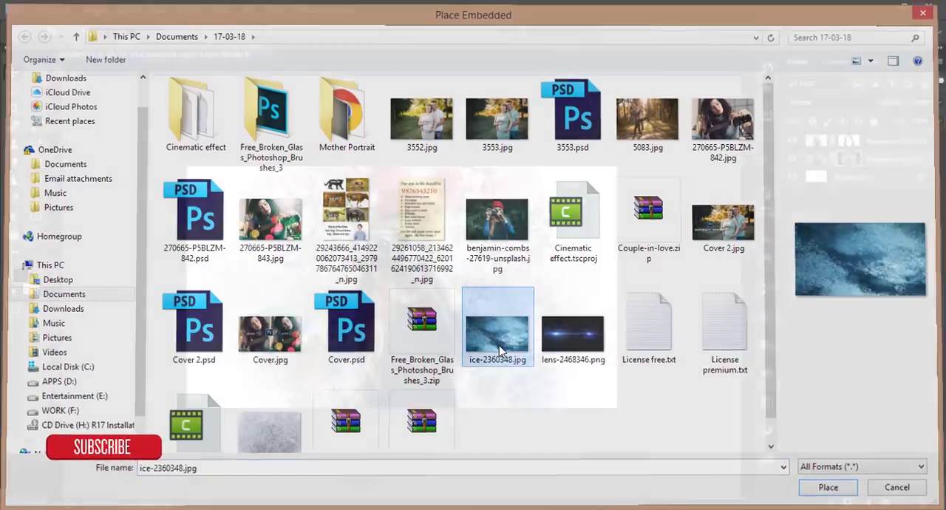
Place the ice texture over the dispersion image and blend it in Overlay mode
left_click(828, 488)
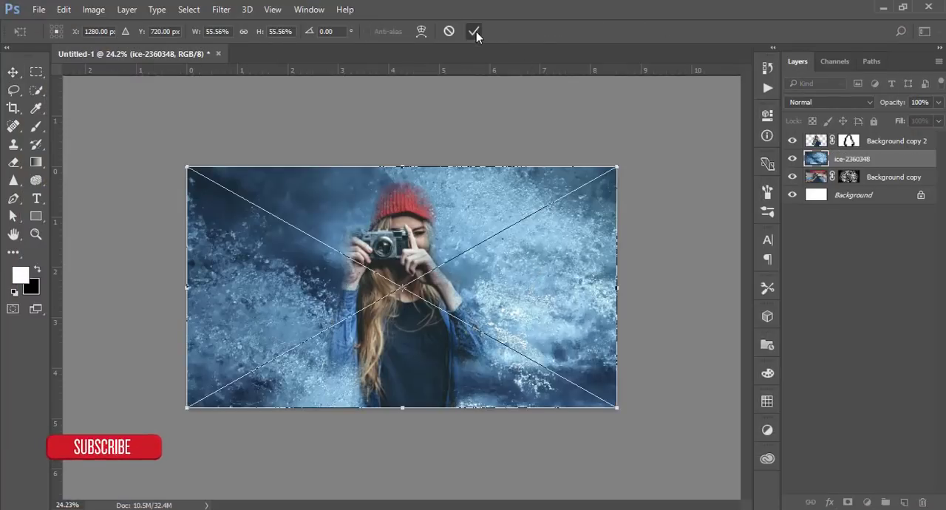
left_click(829, 102)
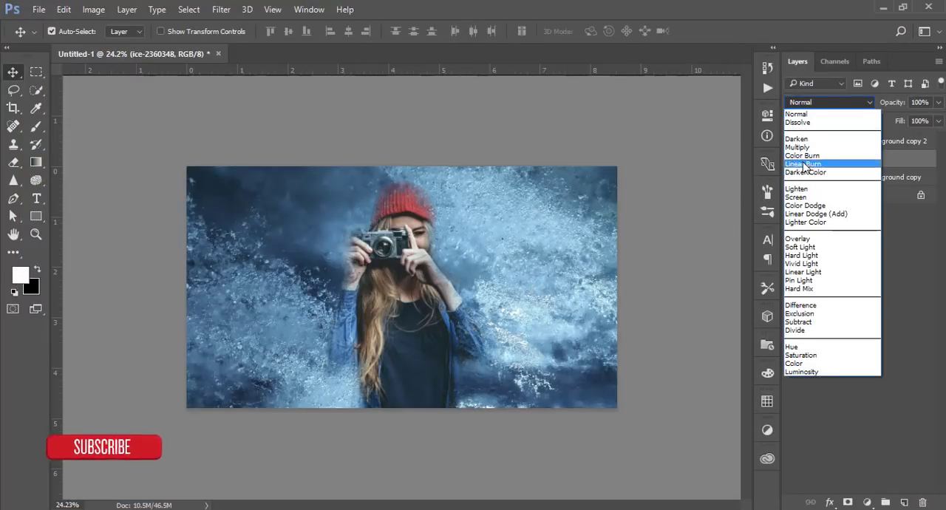
left_click(799, 238)
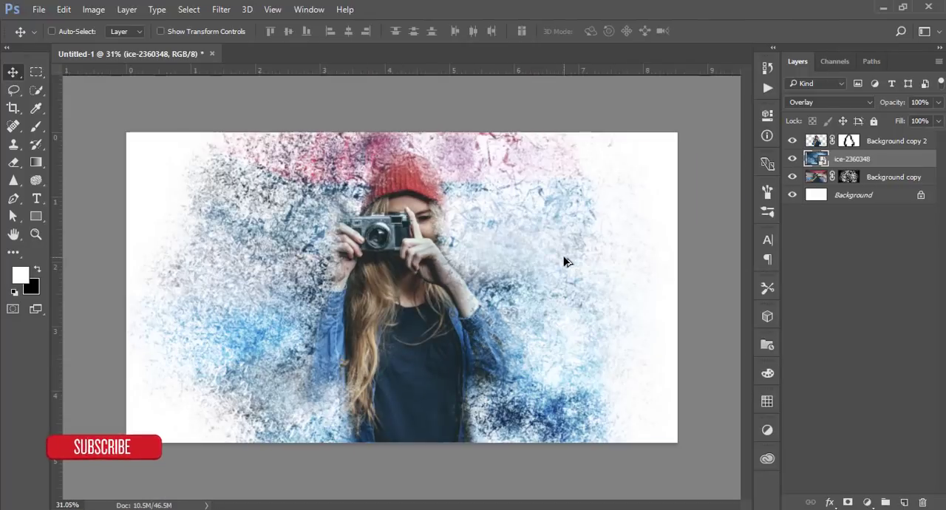
Add a Gradient Fill layer directly above the Background layer
left_click(855, 196)
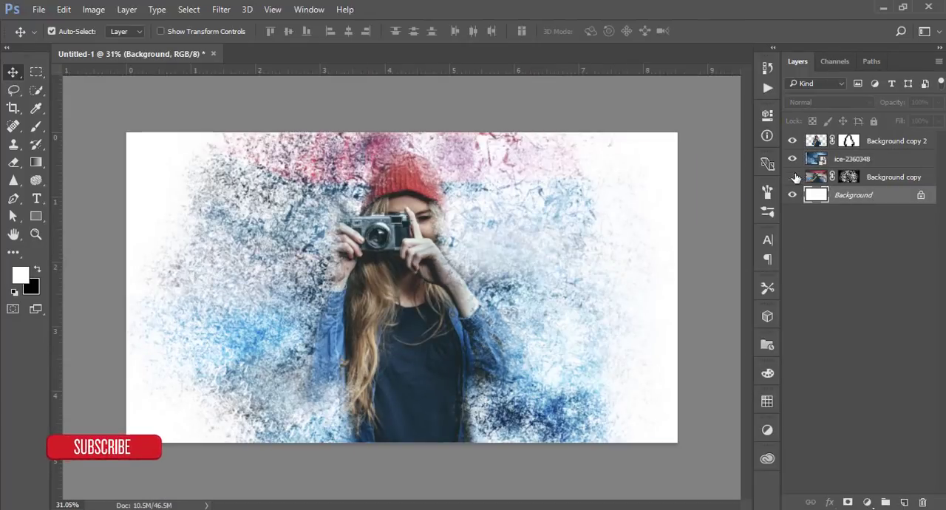
left_click(792, 178)
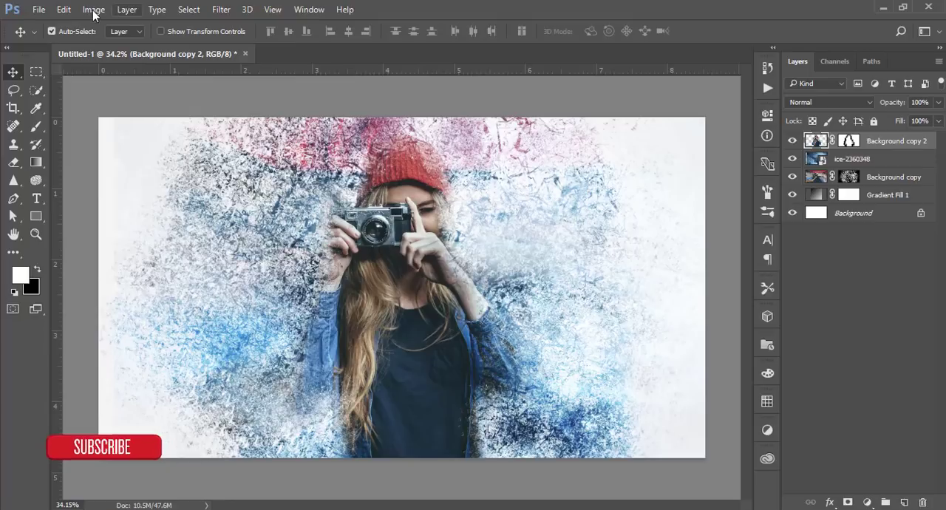
Embed the lens flare in Screen blend and position it over the camera
left_click(39, 9)
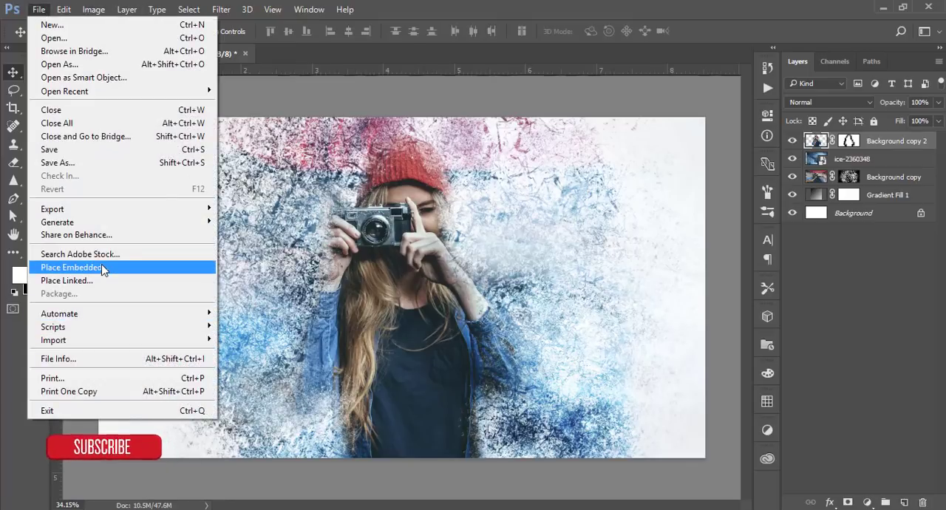
left_click(71, 266)
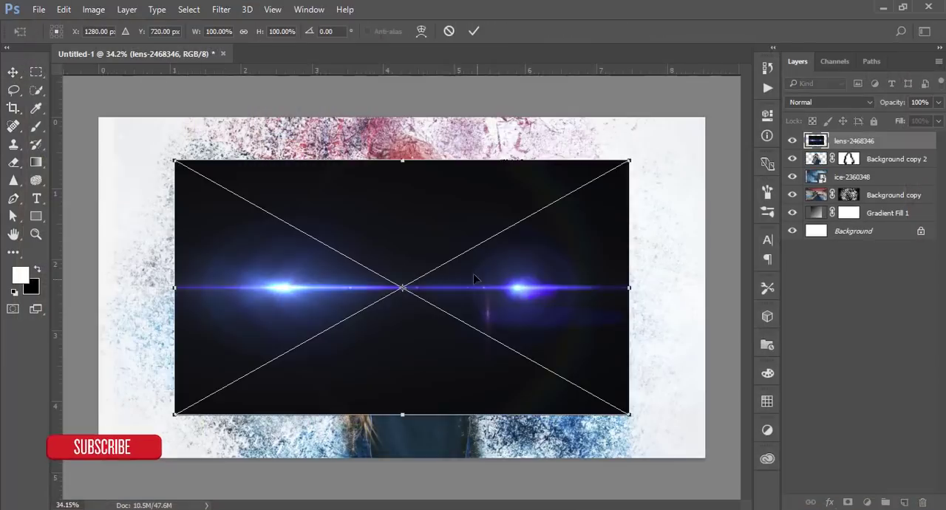
key("Return")
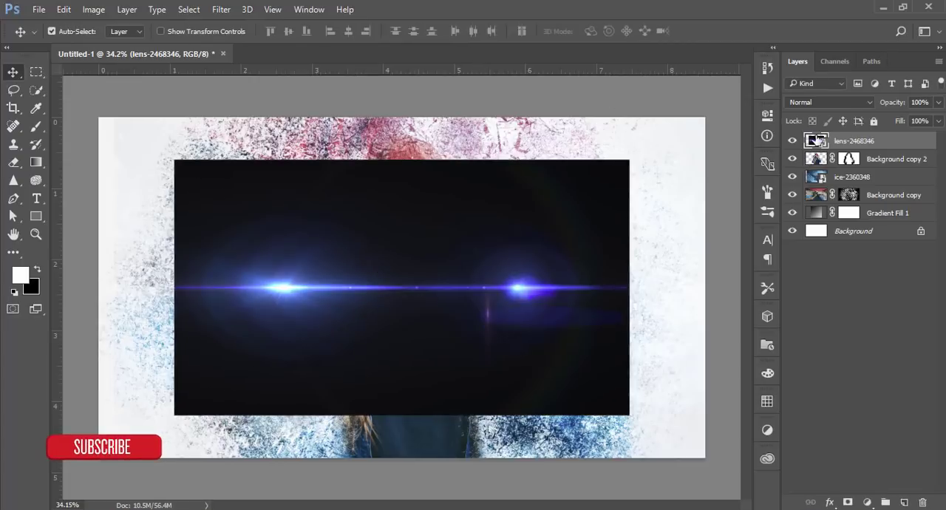
left_click(828, 102)
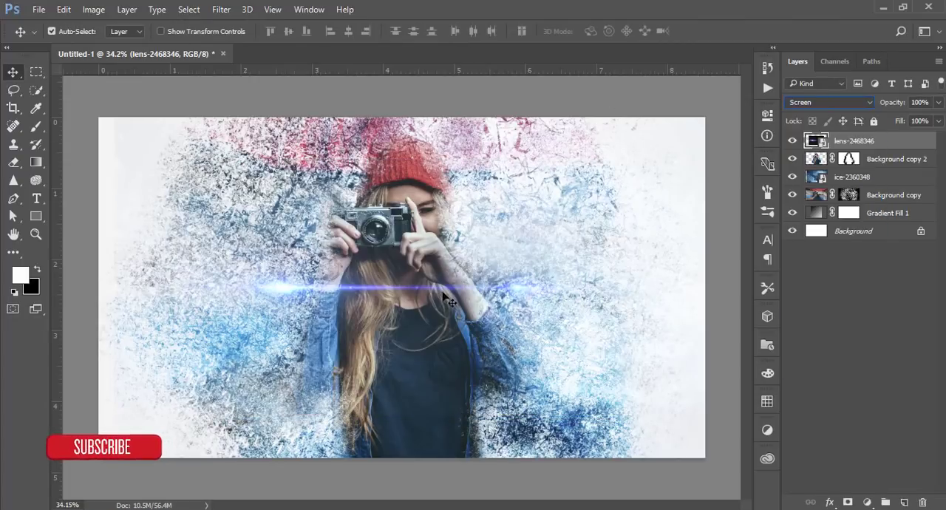
left_click_drag(443, 300, 337, 219)
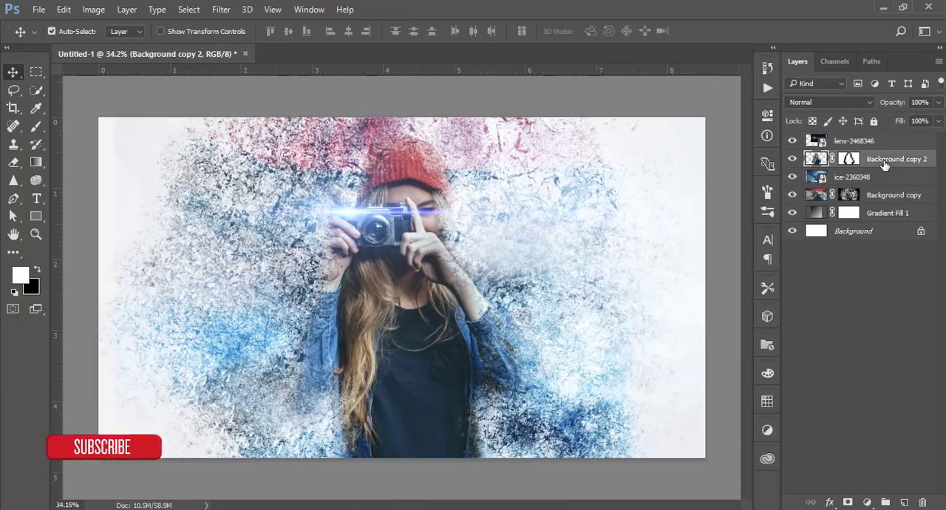
Gather the effect layers into Group 1 with Ctrl+G
left_click(887, 213)
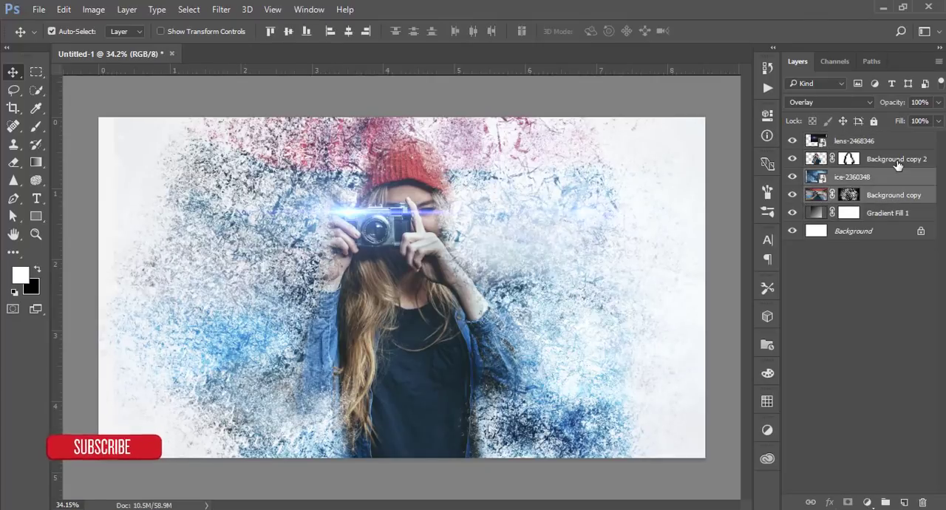
key("ctrl+g")
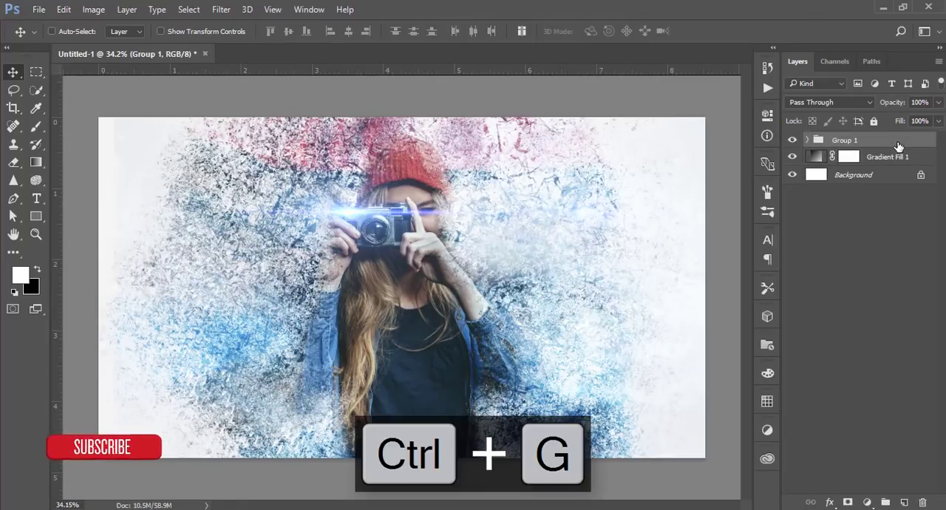
Stamp visible layers into merged Layer 1, hide the layers below, and launch Camera Raw Filter on it
key("ctrl+shift+alt+e")
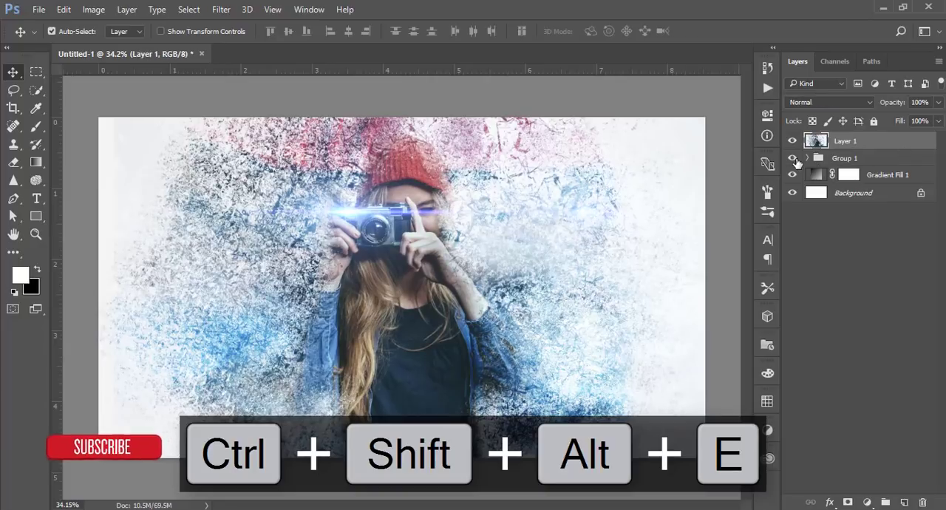
left_click(792, 158)
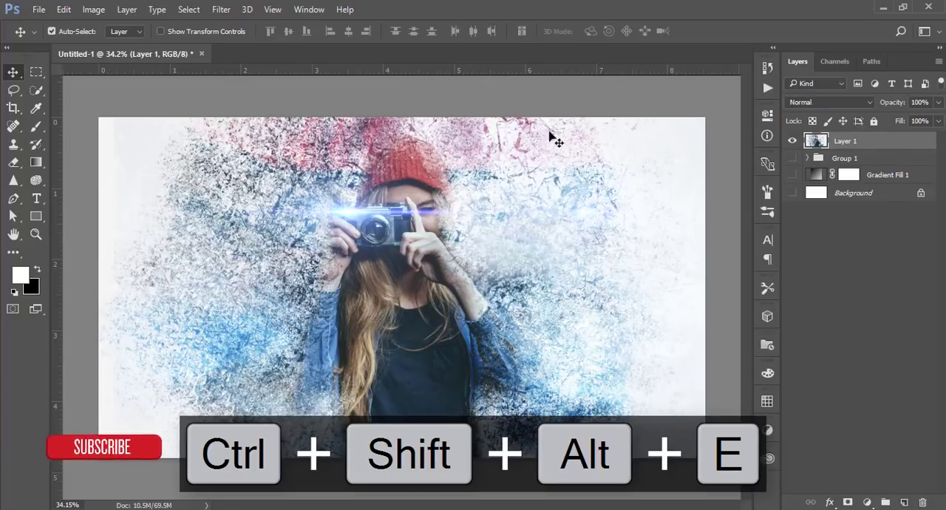
left_click(222, 9)
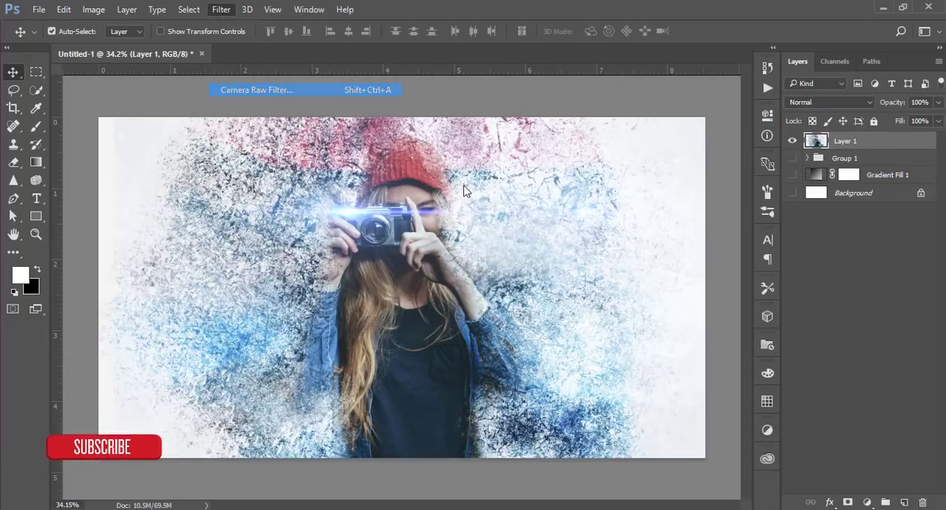
left_click(257, 88)
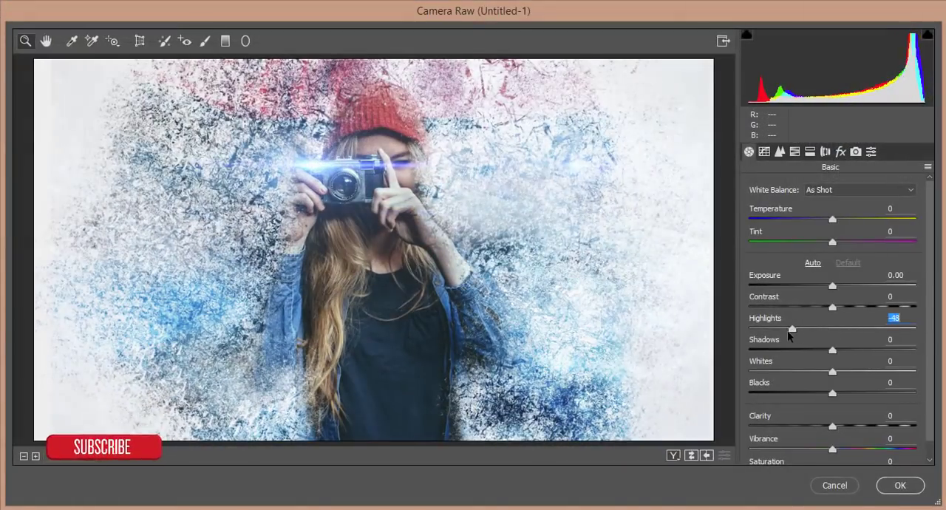
Set highlights -58, contrast +35, exposure +0.25 and darken the corners with post-crop vignetting
left_click_drag(832, 308, 861, 308)
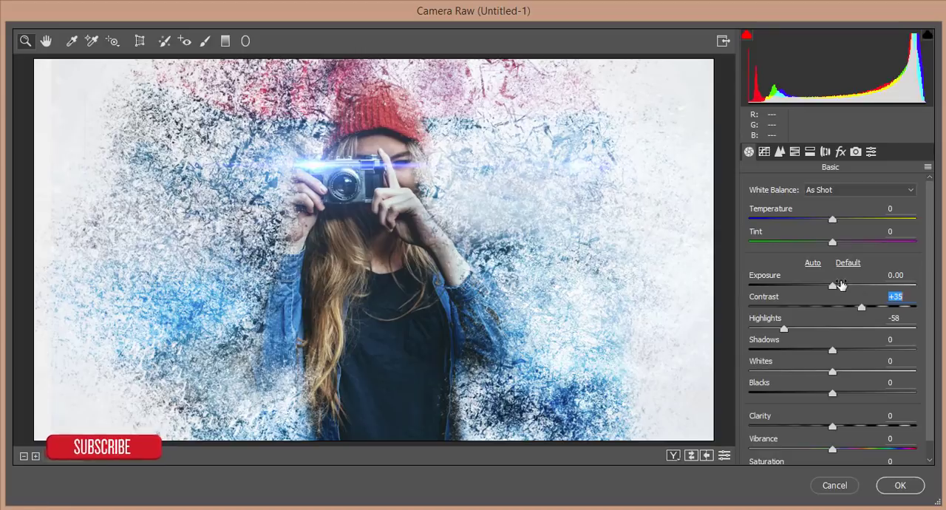
left_click_drag(833, 287, 837, 286)
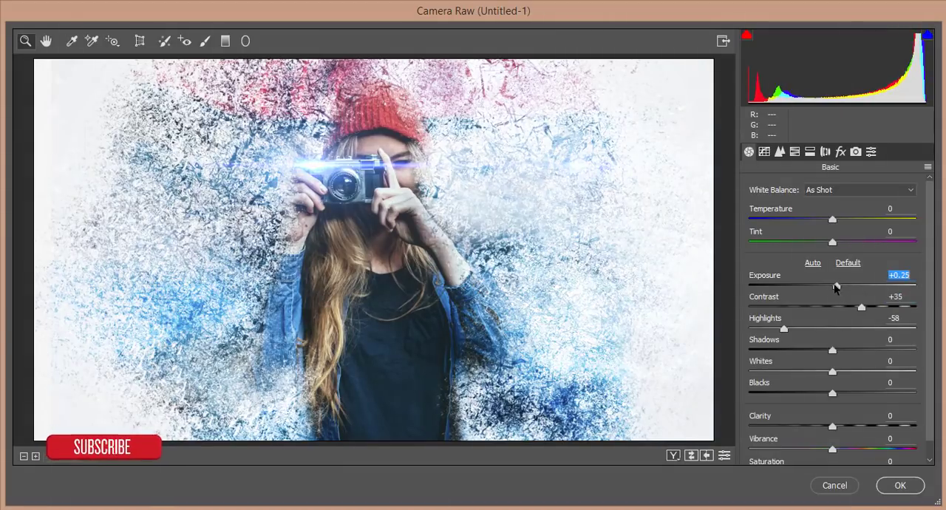
left_click(840, 151)
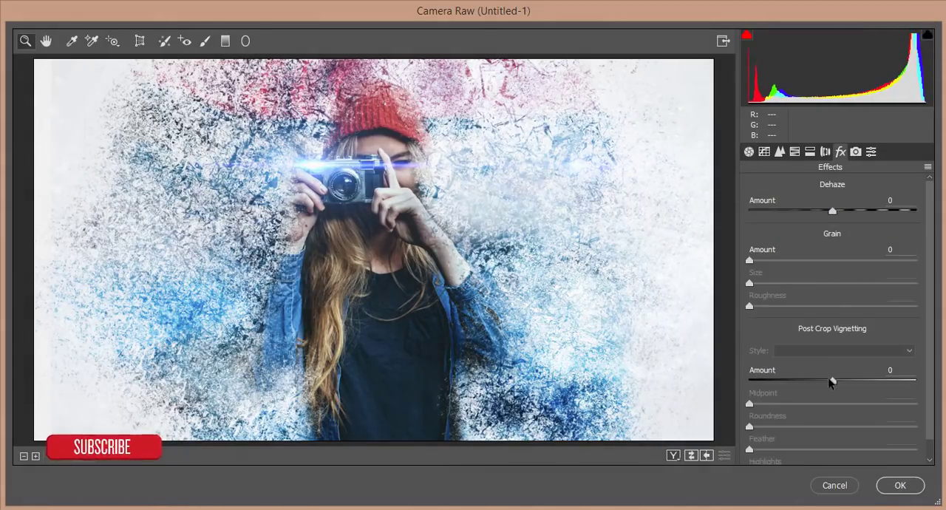
left_click(843, 350)
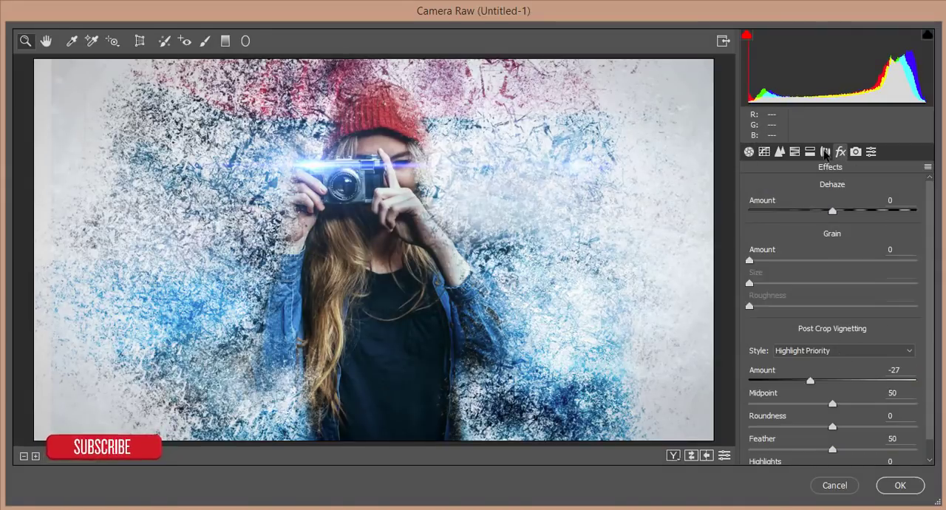
Shift the Blue Primary hue in Camera Calibration and apply the Camera Raw grade
left_click(840, 151)
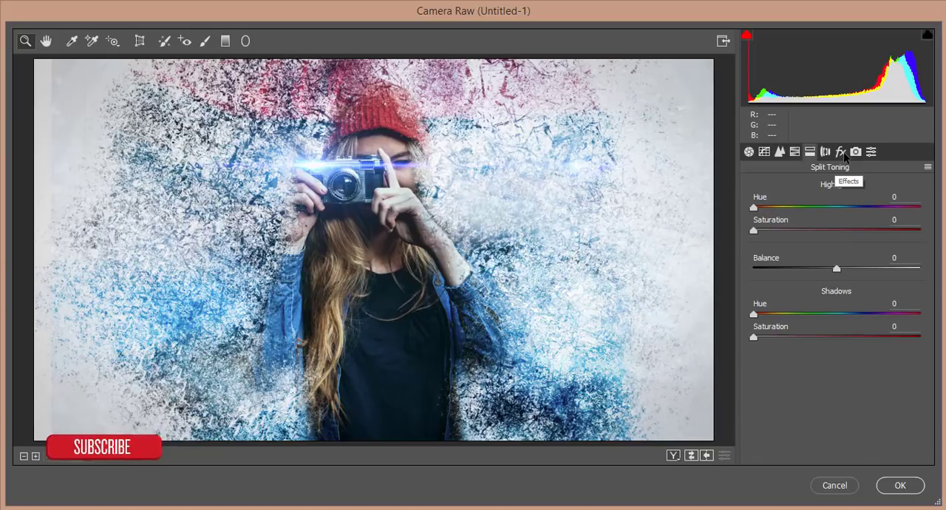
left_click(871, 151)
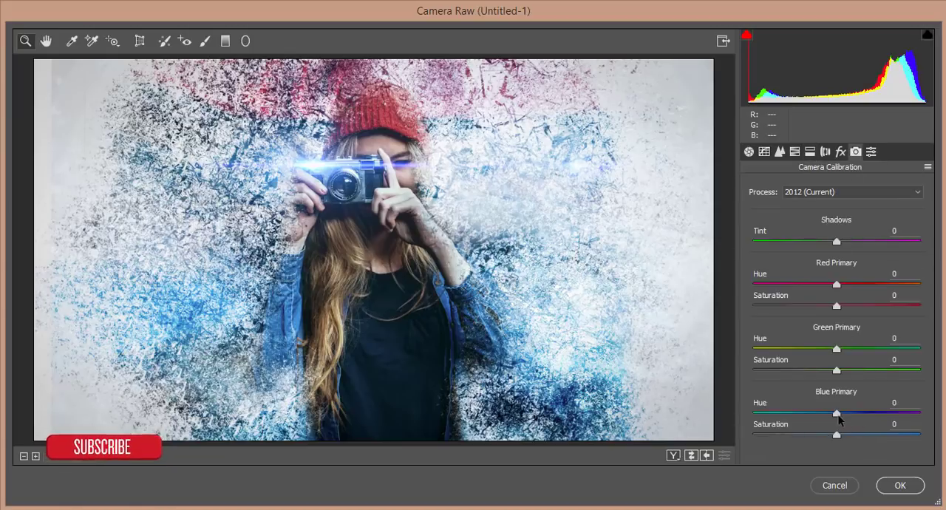
left_click_drag(837, 414, 811, 414)
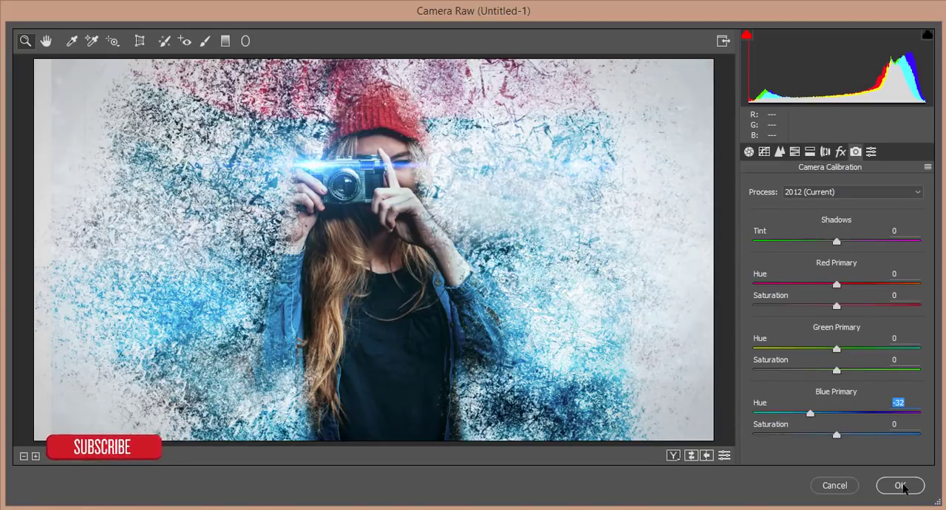
left_click(901, 485)
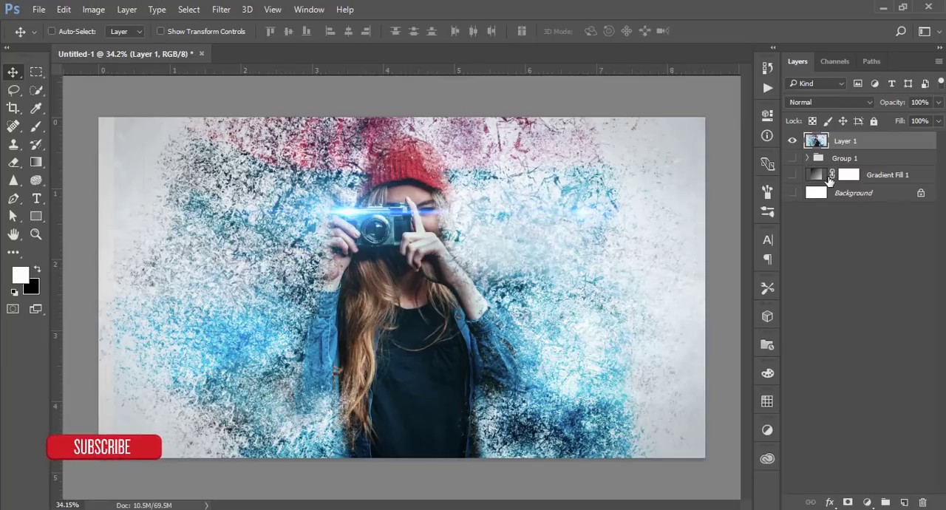
Free Transform Layer 1 slightly larger so the woman fills more of the frame
key("ctrl+t")
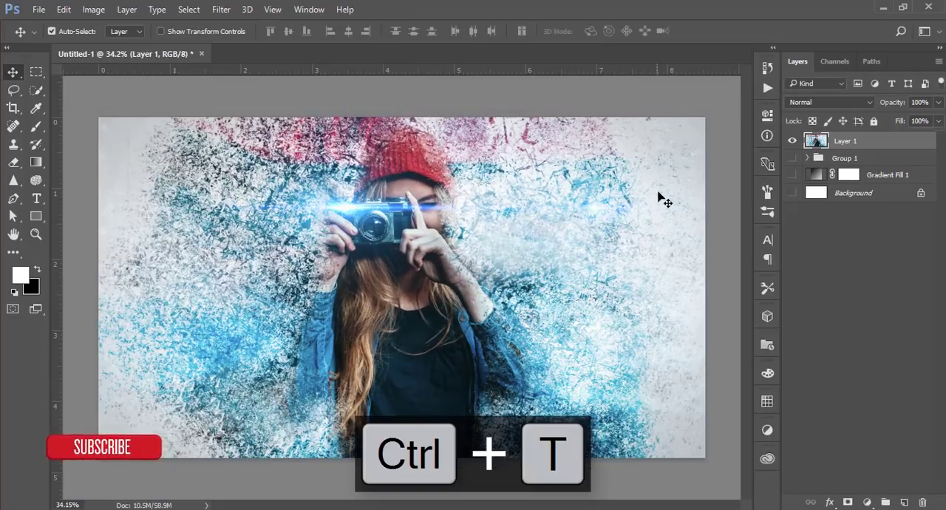
key("ctrl+t")
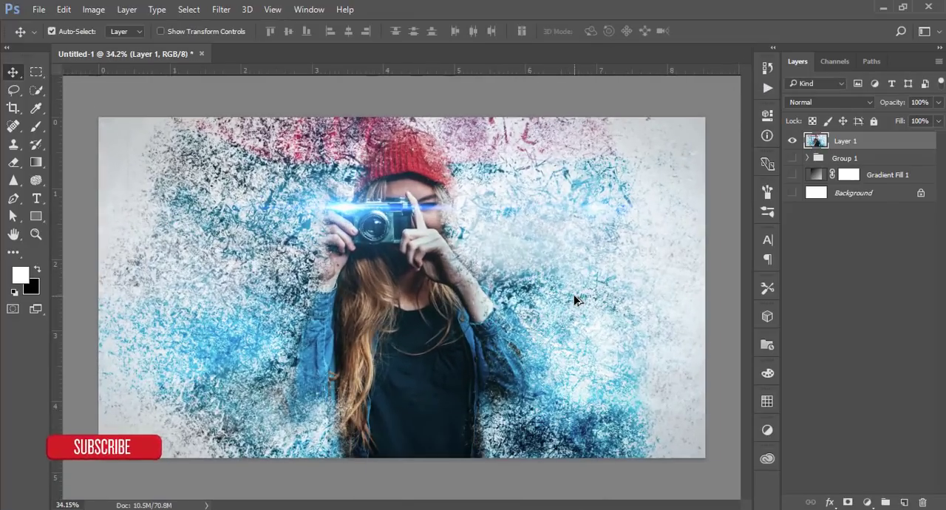